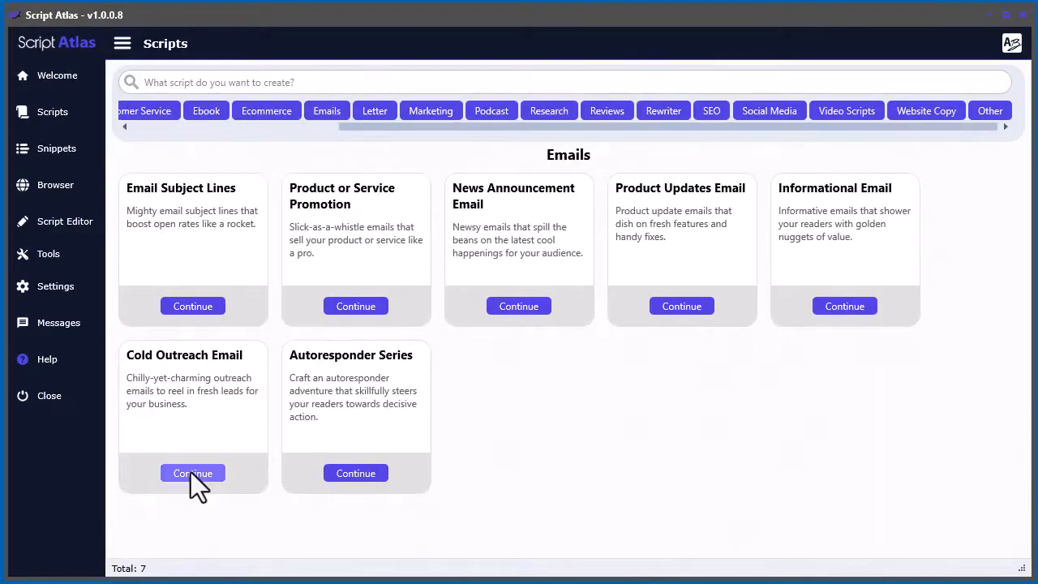
Step: Open the Cold Outreach Email generator and scroll while ChatGPT drafts the email
left_click(193, 473)
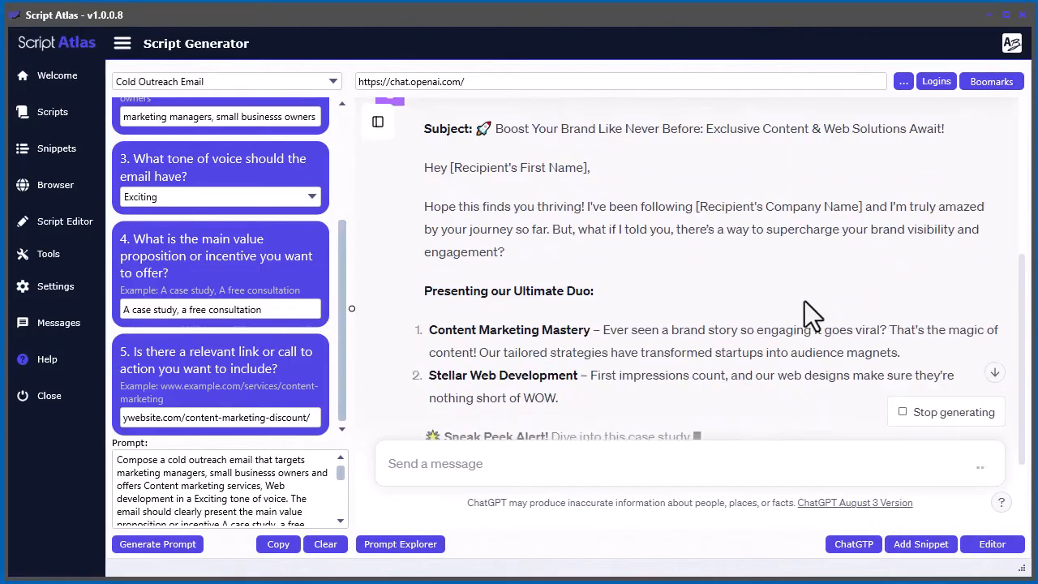
scroll("down", 3)
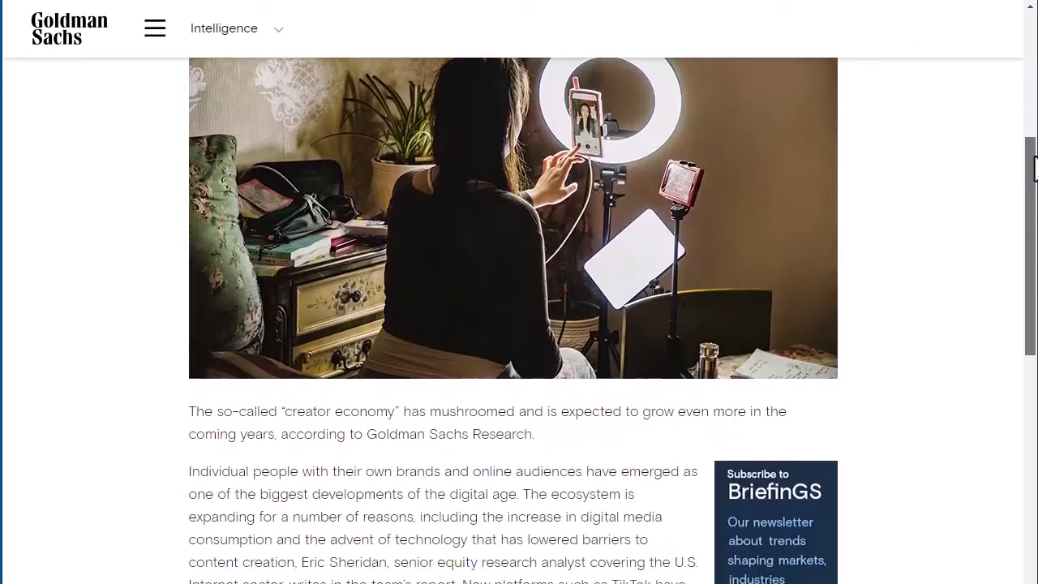
scroll("down", 3)
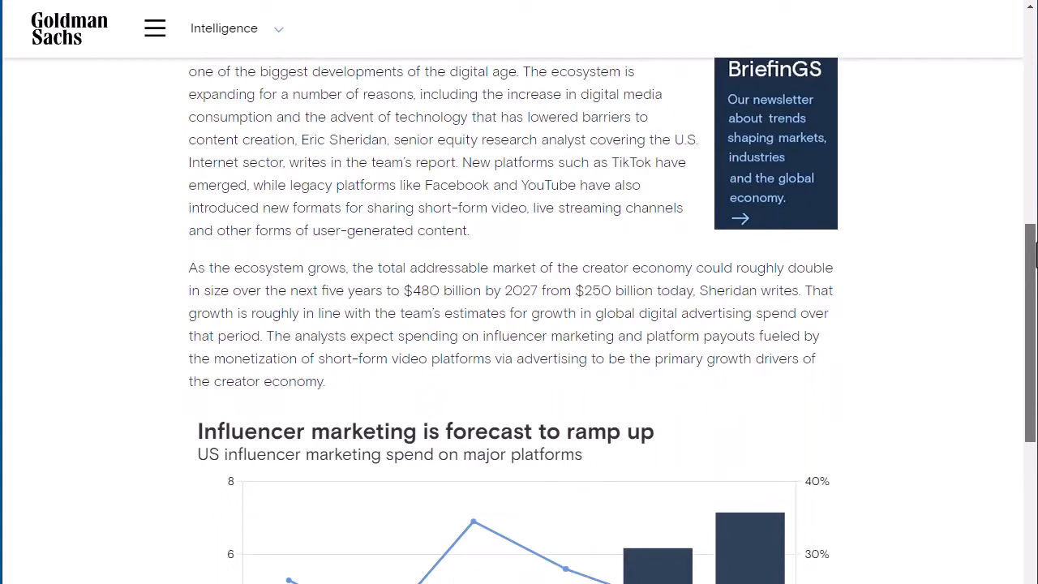
scroll("down", 3)
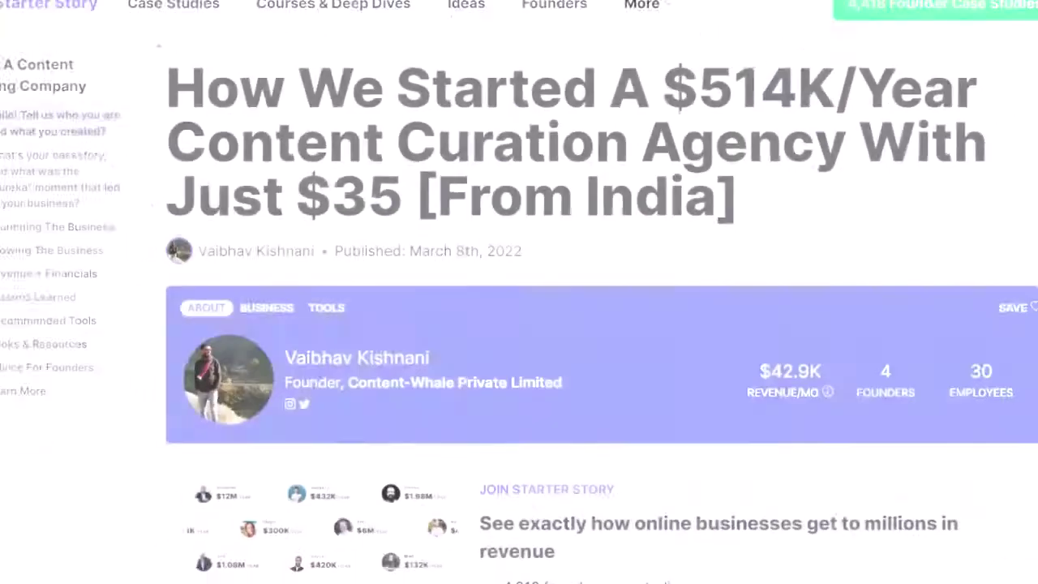
Step: Scroll through the Content-Whale case study on Starter Story
scroll("down", 3)
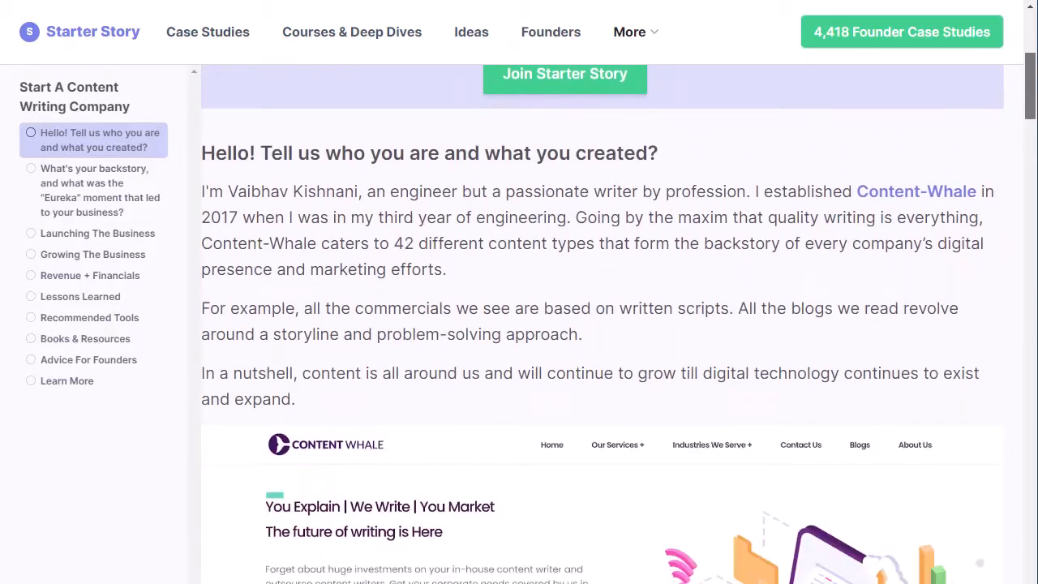
scroll("down", 3)
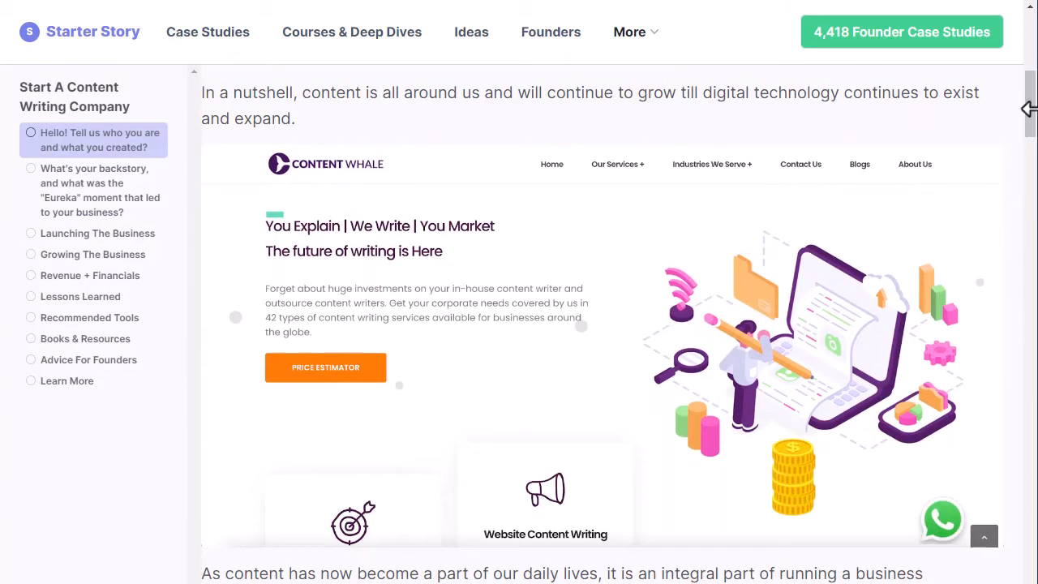
scroll("down", 3)
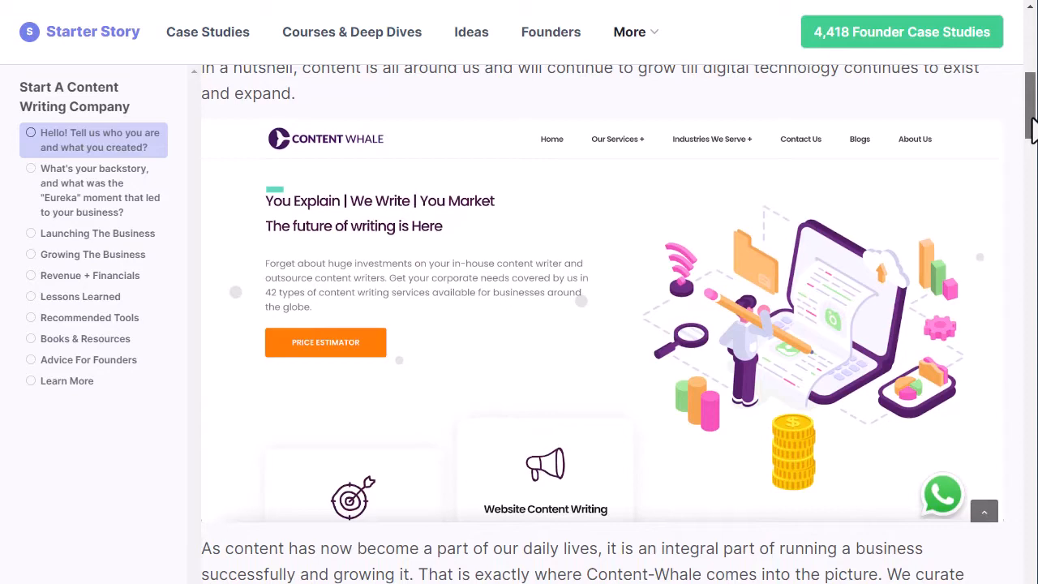
scroll("up", 3)
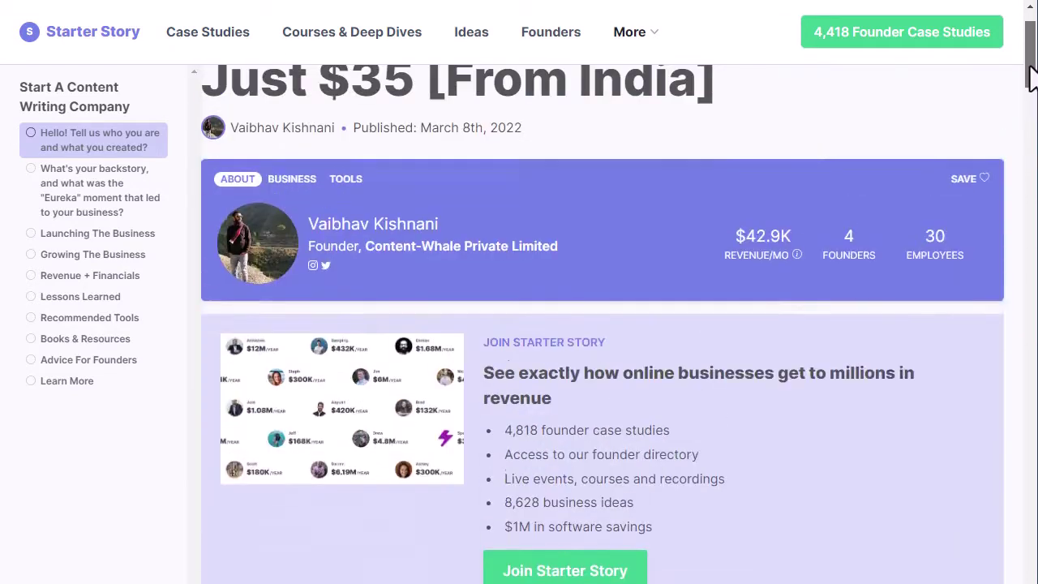
scroll("up", 3)
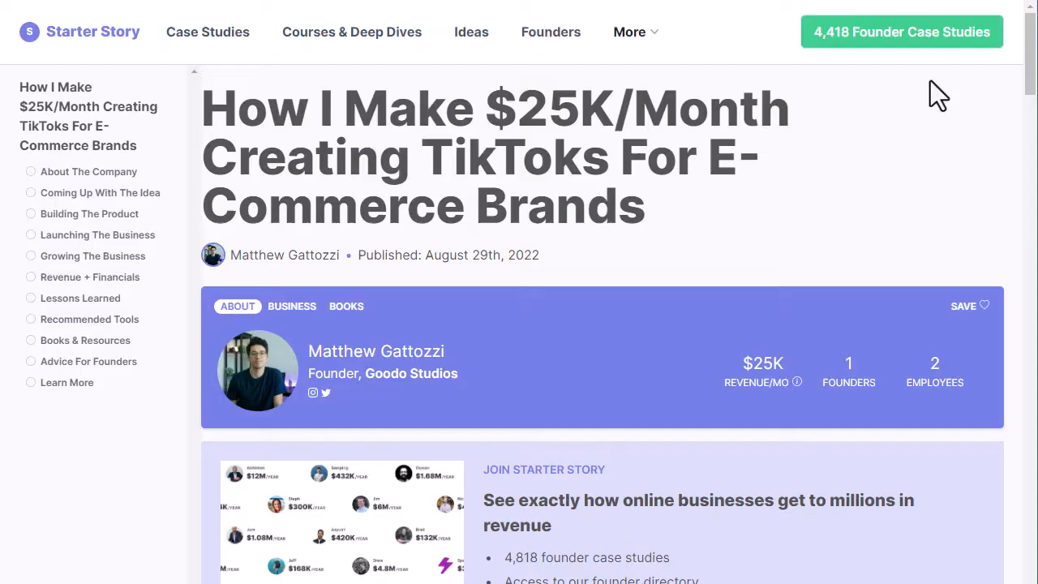
Step: Highlight '$25K/Month' in the TikTok e-commerce case study title and scroll down
double_click(637, 108)
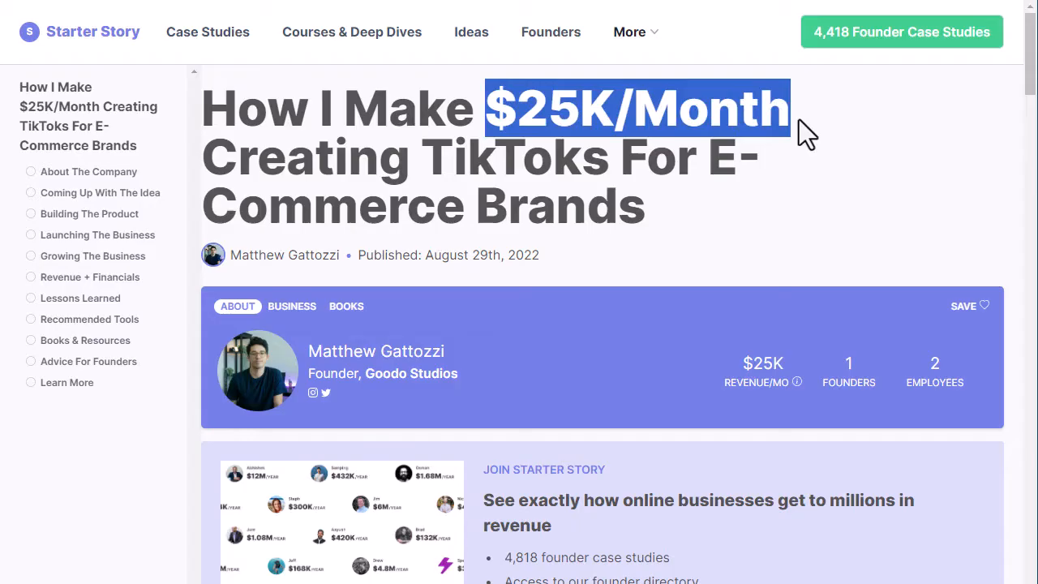
scroll("down", 3)
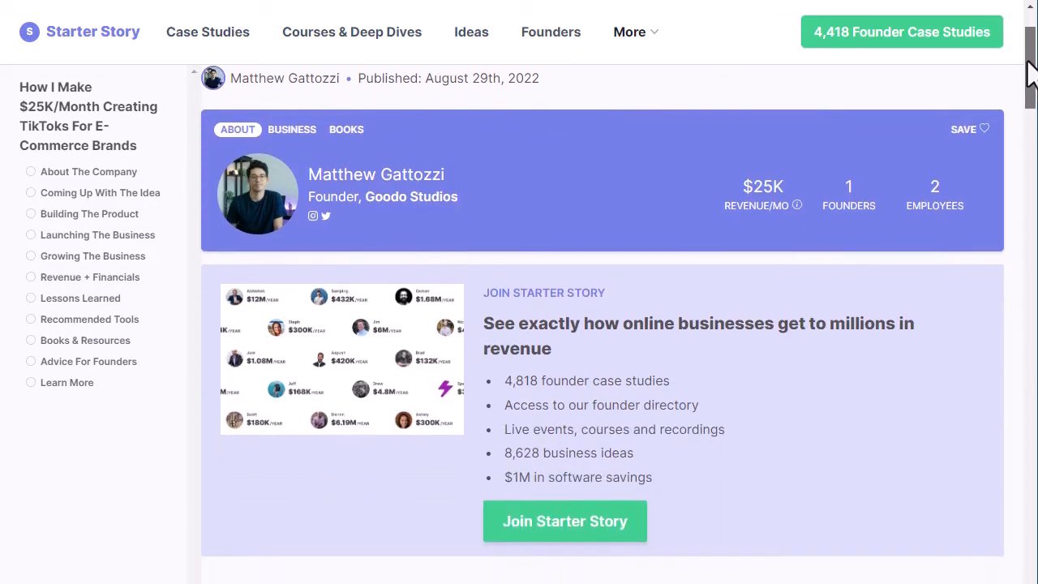
scroll("down", 3)
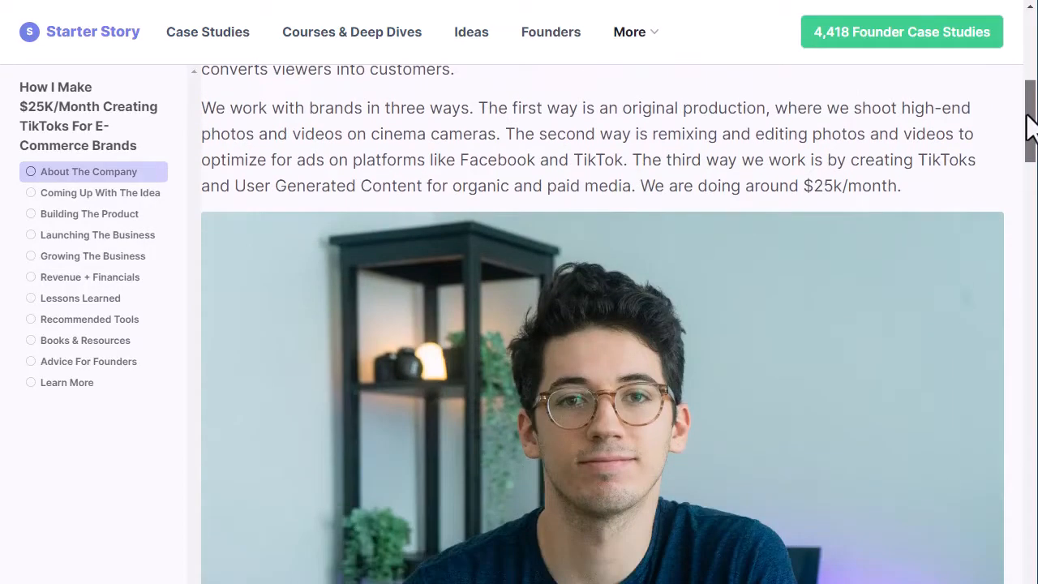
scroll("down", 3)
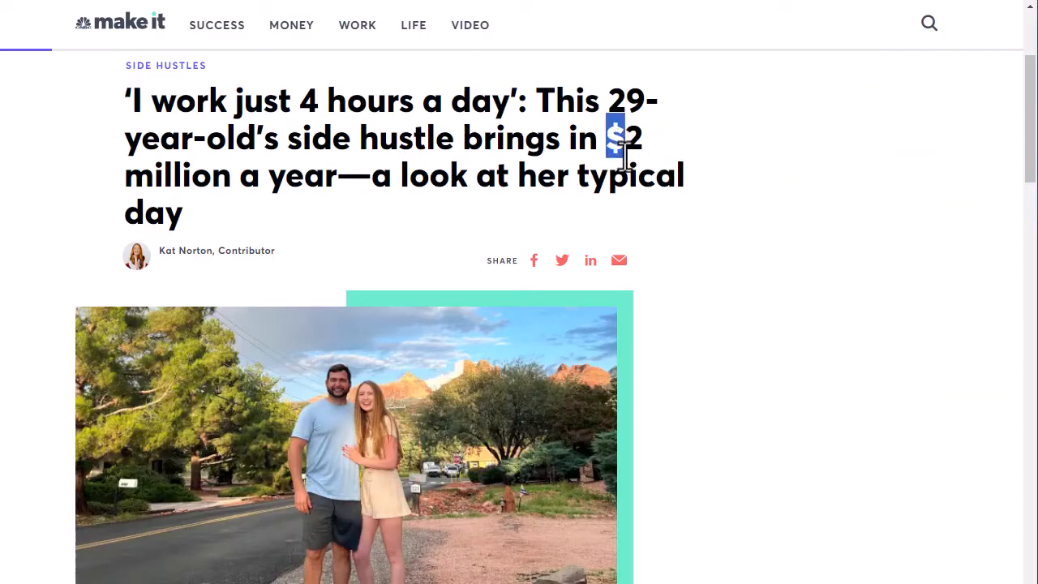
left_click_drag(615, 138, 588, 187)
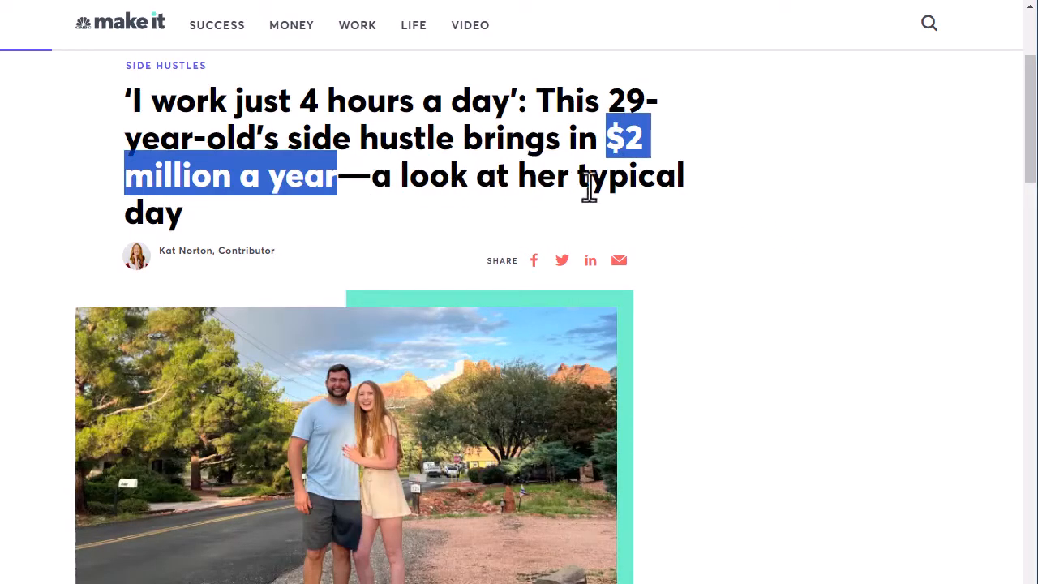
scroll("down", 3)
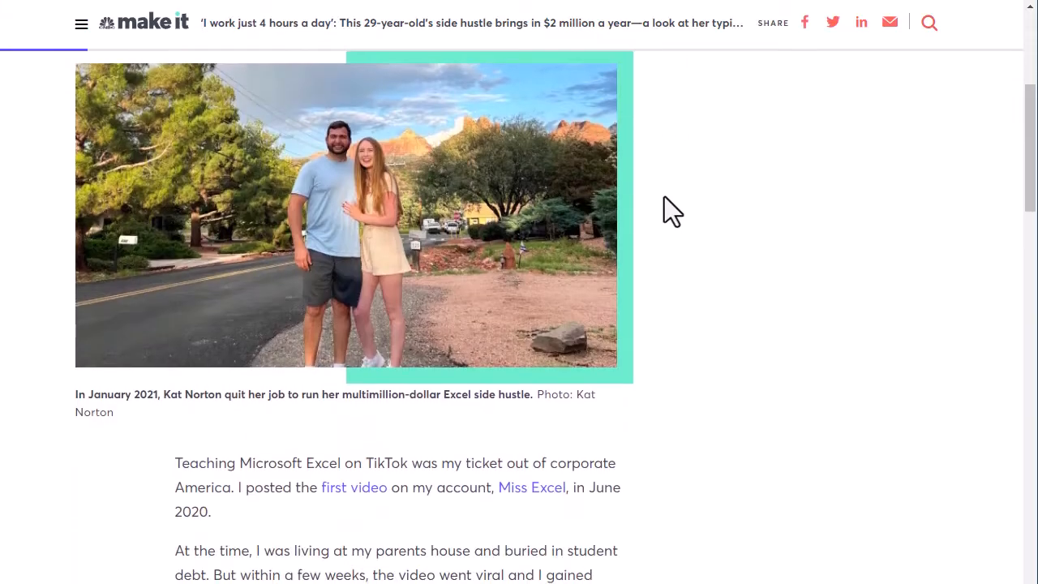
scroll("down", 3)
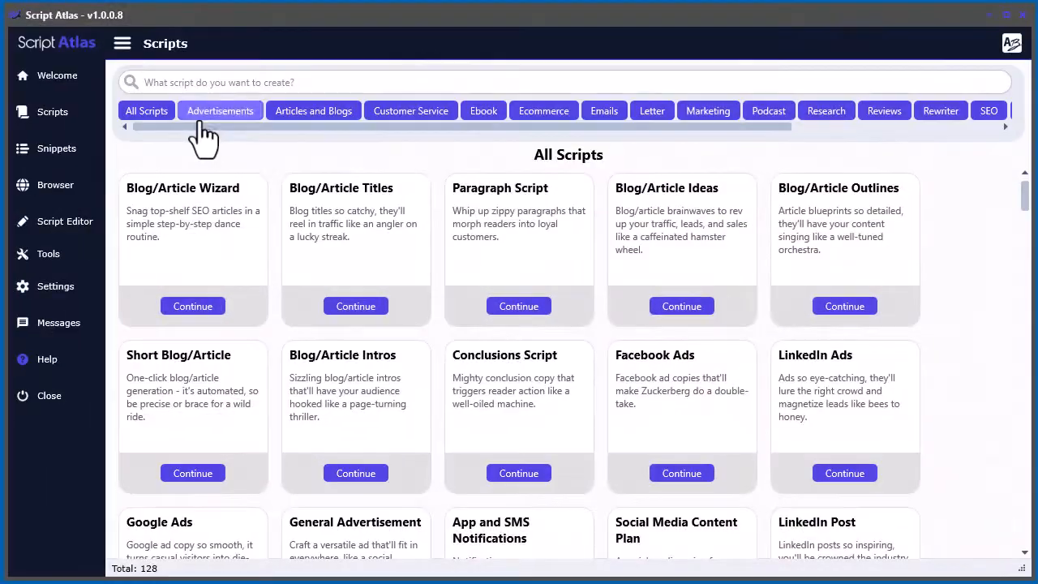
Step: Browse the Ecommerce, Website Copy and Email categories and open Cold Outreach Email
left_click(544, 111)
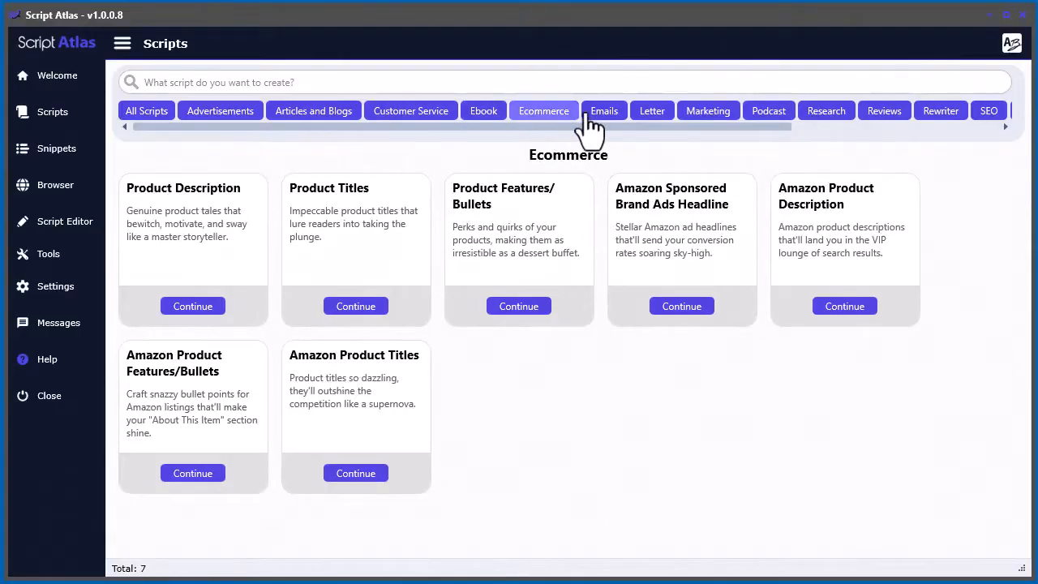
left_click(927, 110)
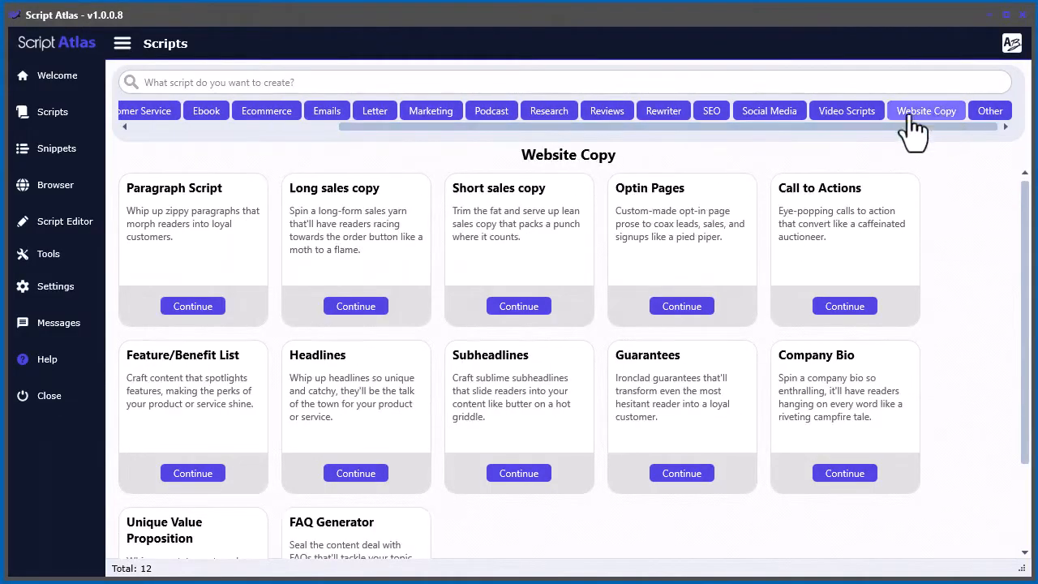
left_click(326, 111)
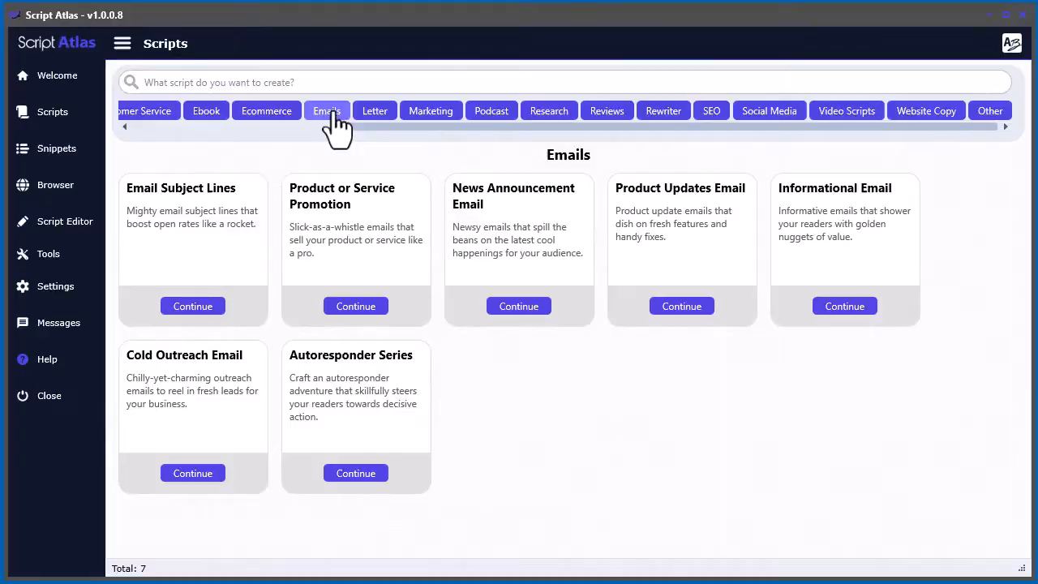
left_click(192, 473)
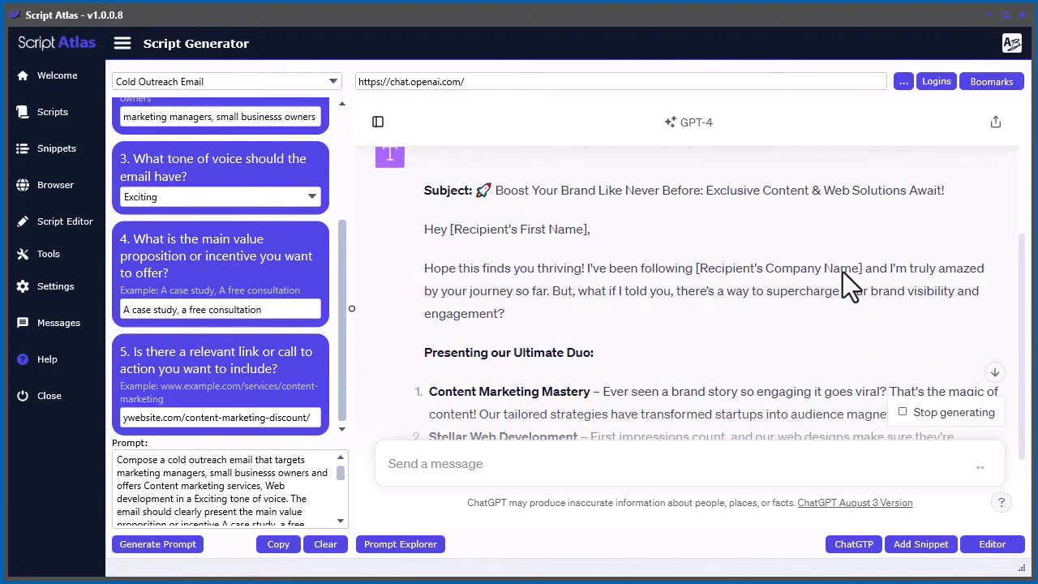
mouse_move(812, 316)
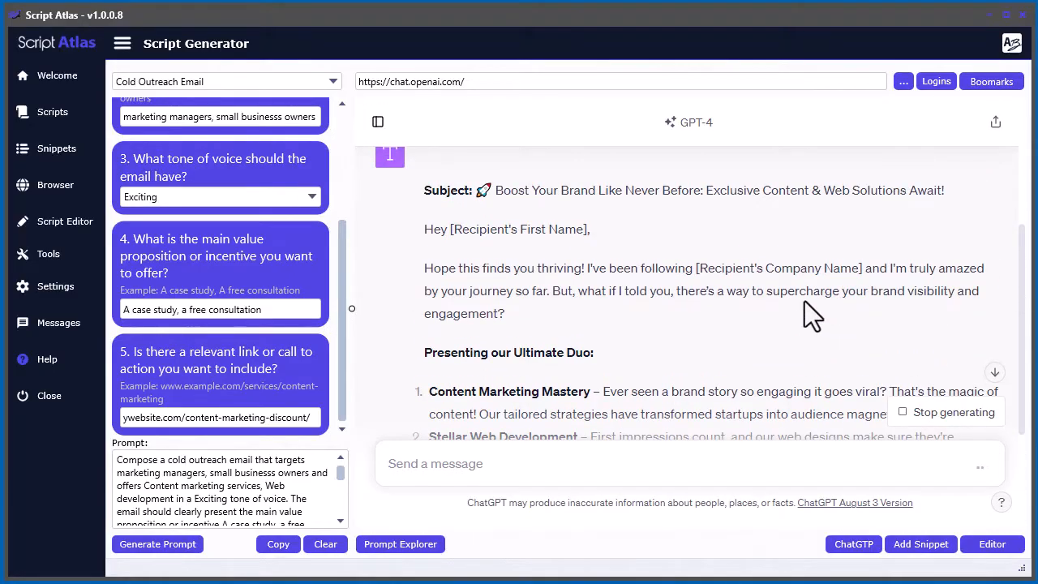
Step: Browse the Advertisement and Video script categories
scroll("down", 3)
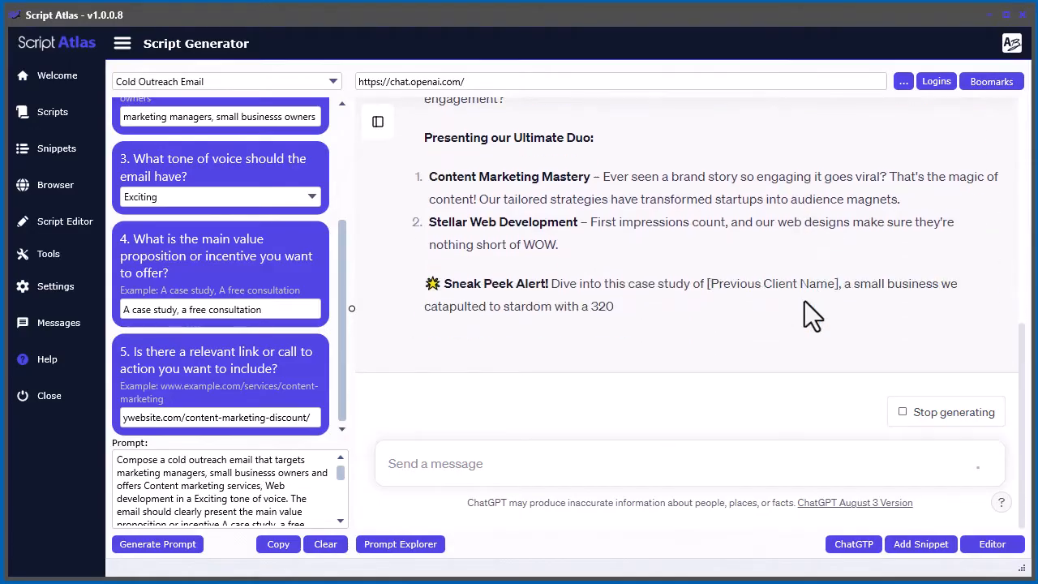
left_click(49, 112)
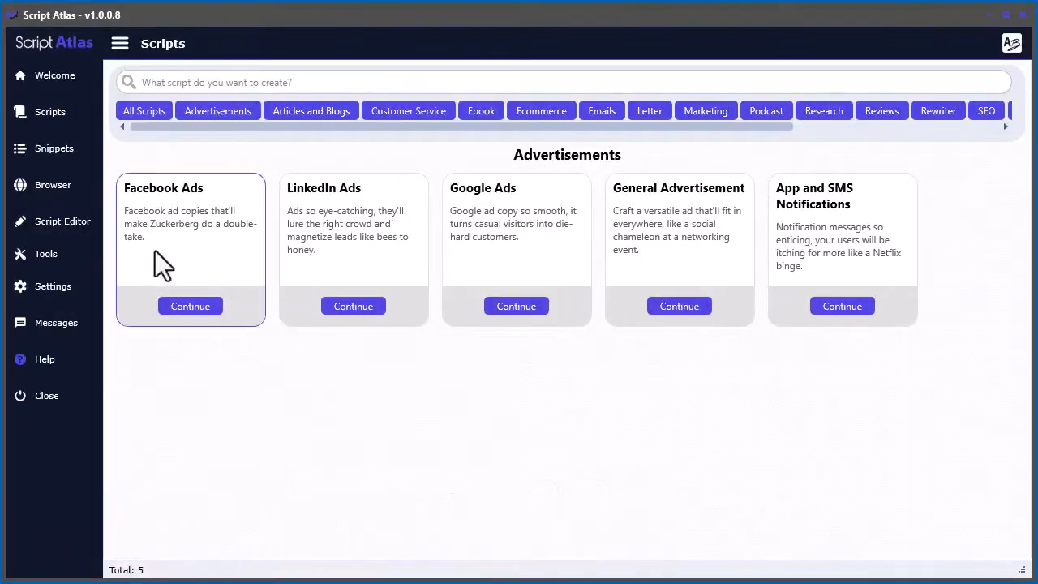
left_click(310, 110)
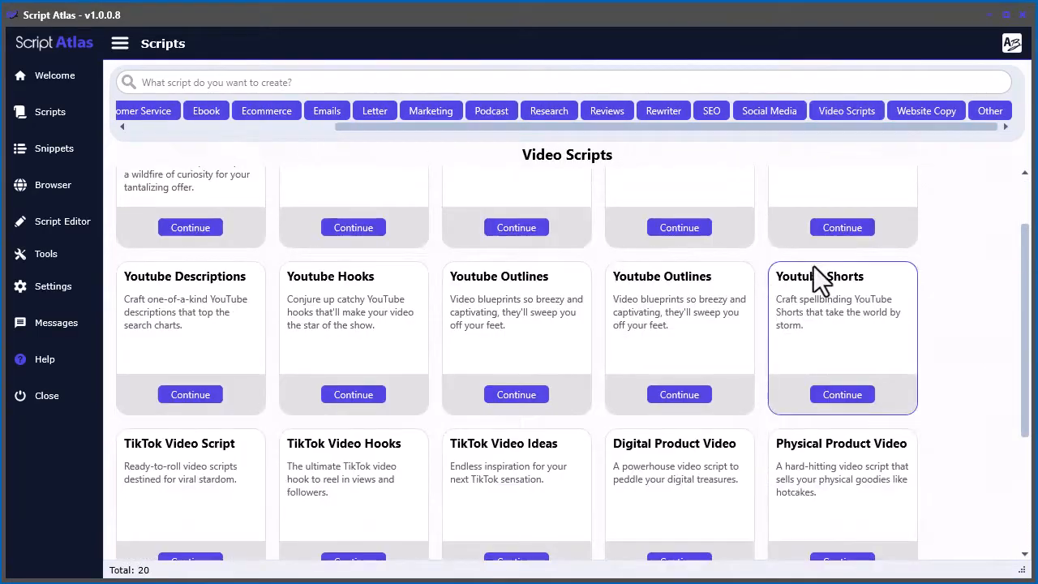
scroll("up", 3)
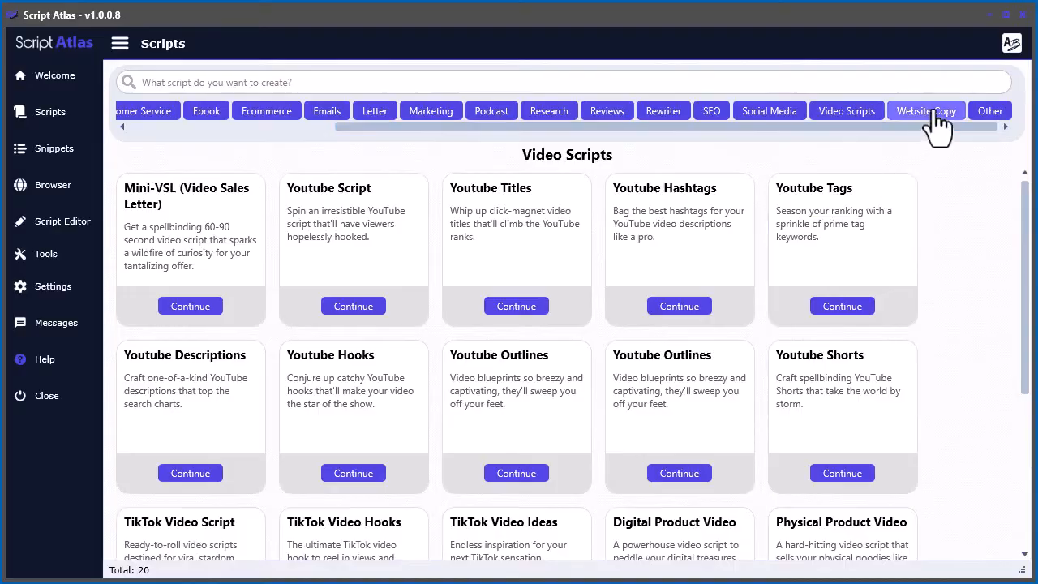
Step: Browse Website Copy, Reviews and Ebook, show All Scripts, and open Facebook Ads
left_click(926, 111)
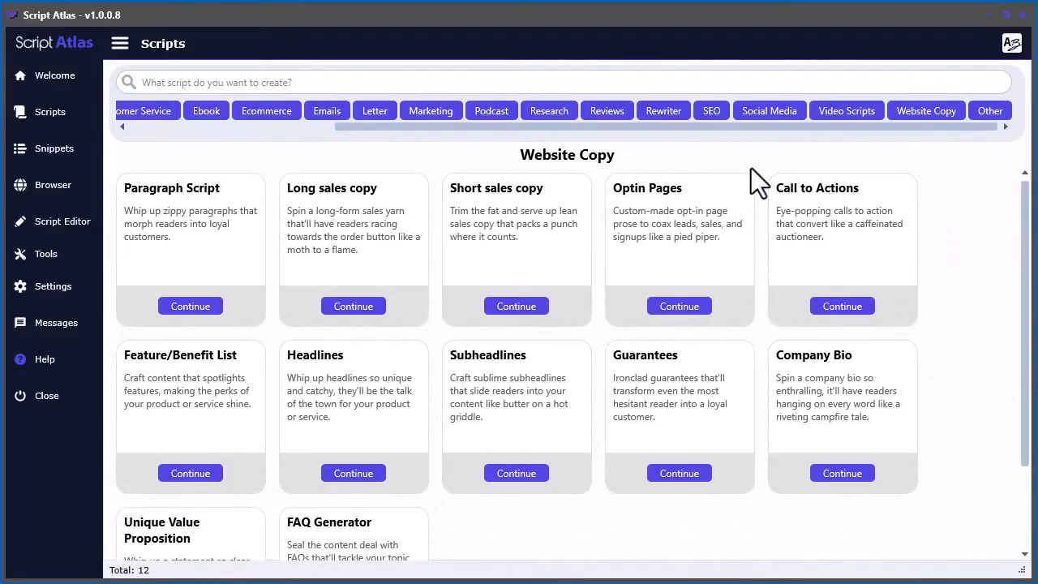
left_click(607, 110)
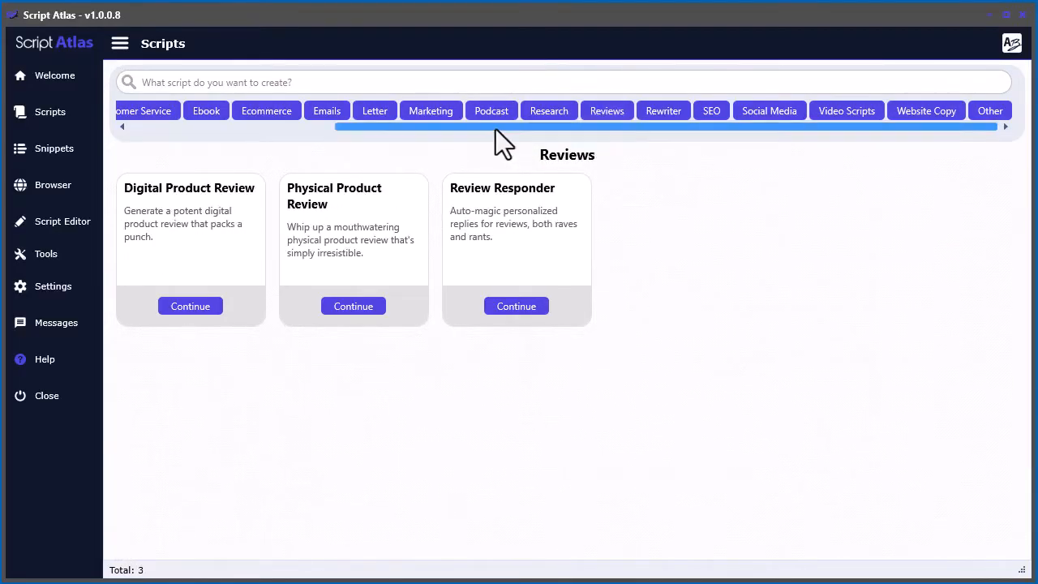
left_click(359, 111)
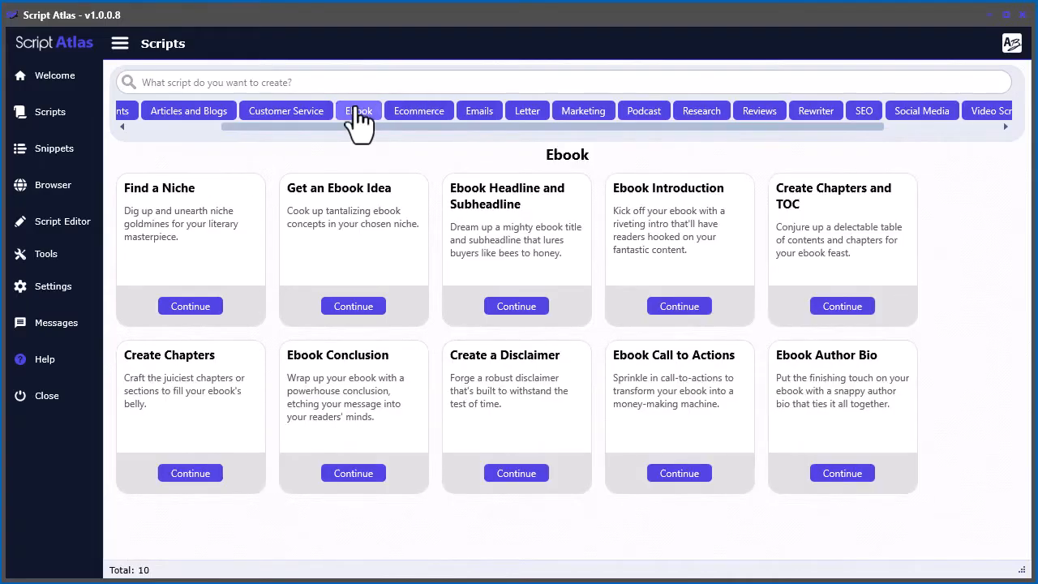
left_click(138, 110)
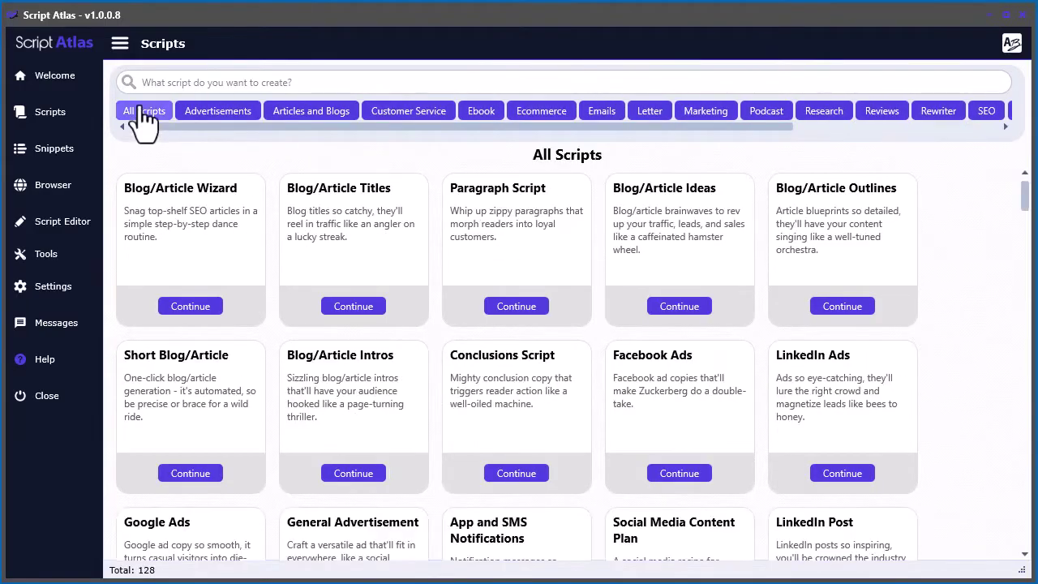
left_click(679, 473)
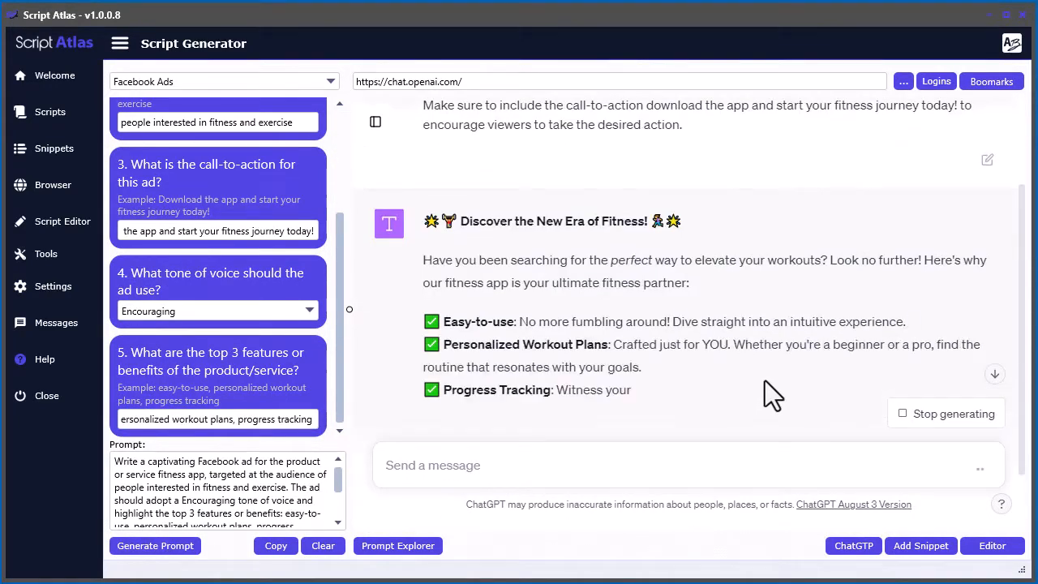
Step: Generate the Optin Pages prompt, send it to ChatGPT, and return to the Scripts catalogue
left_click(223, 81)
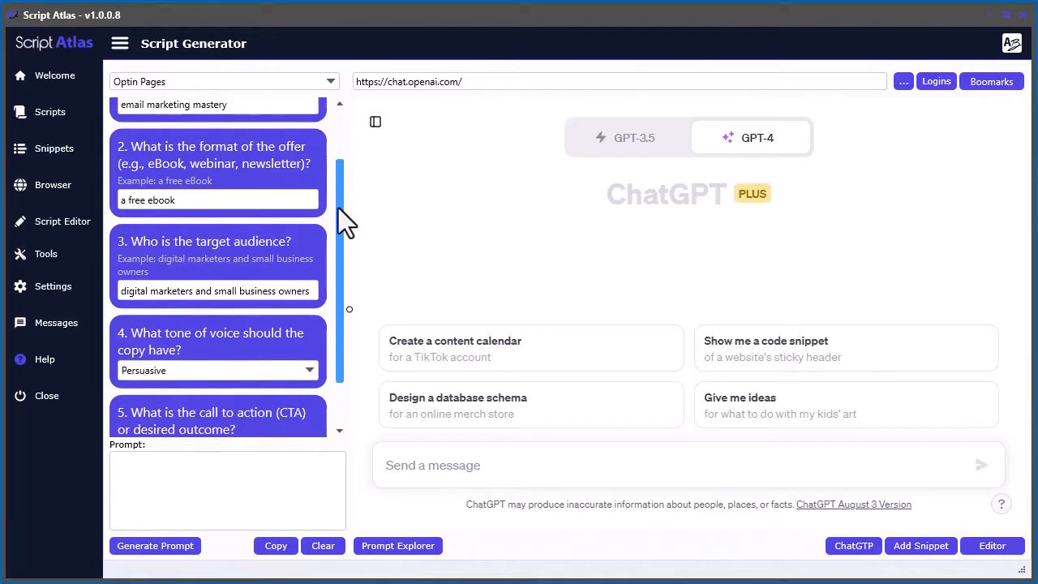
left_click(155, 545)
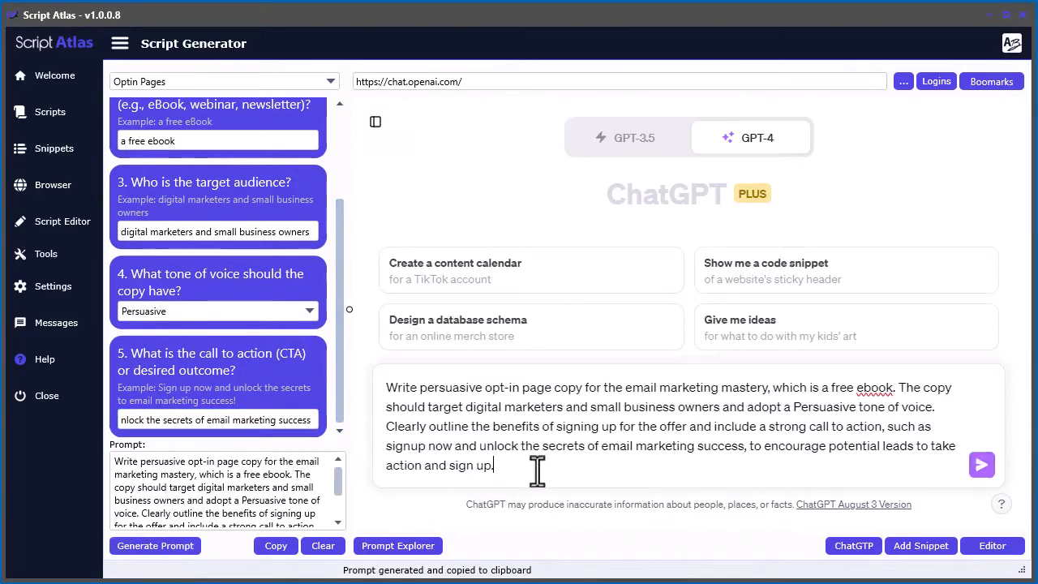
left_click(981, 465)
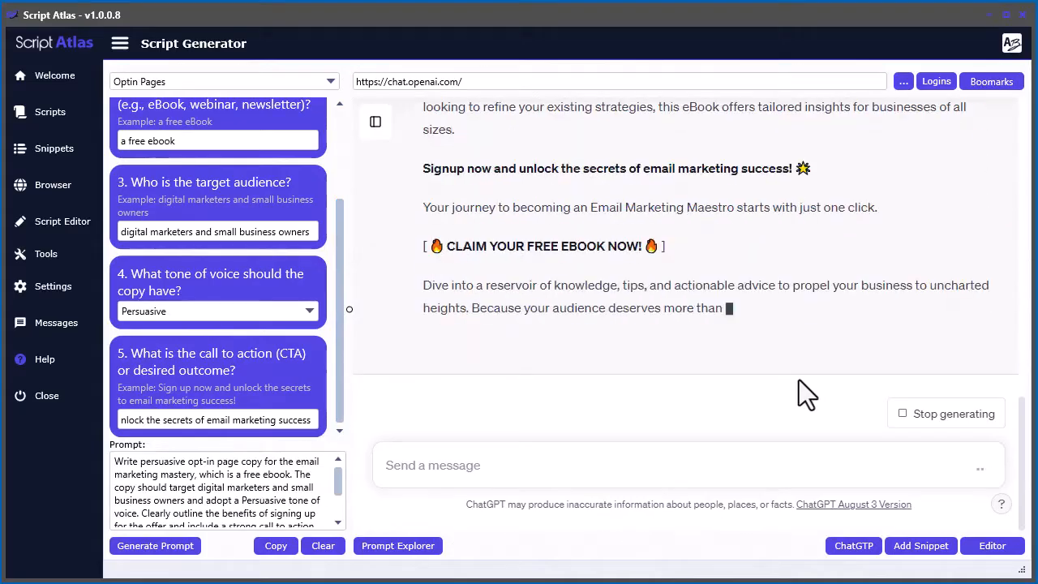
left_click(38, 111)
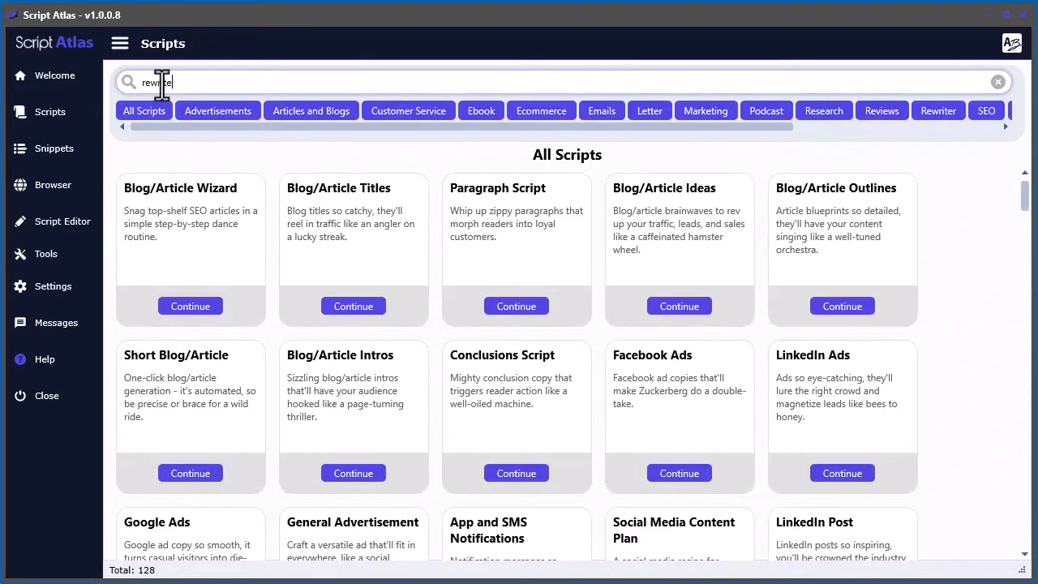
type("sumia")
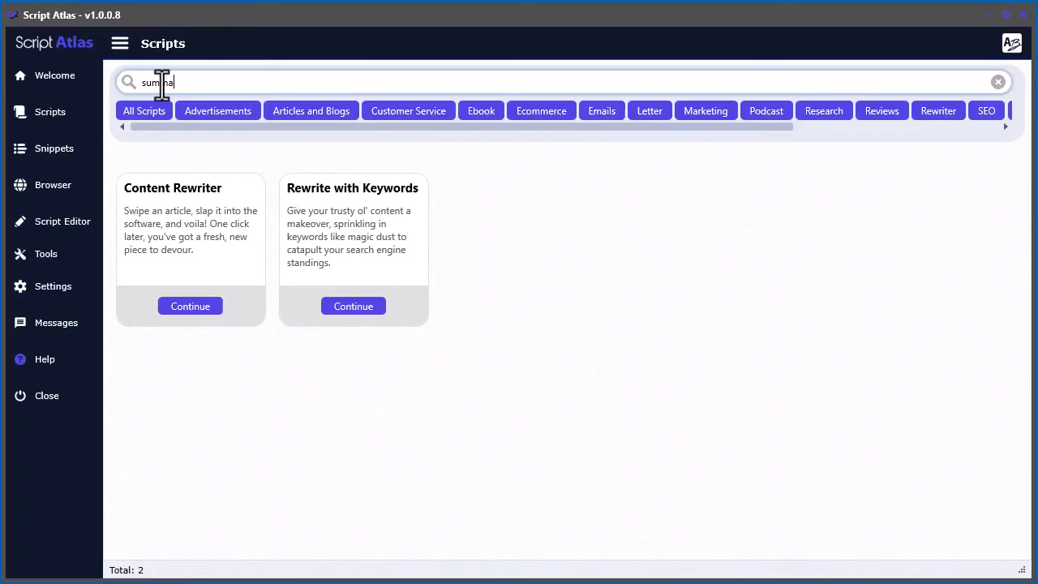
type("tone")
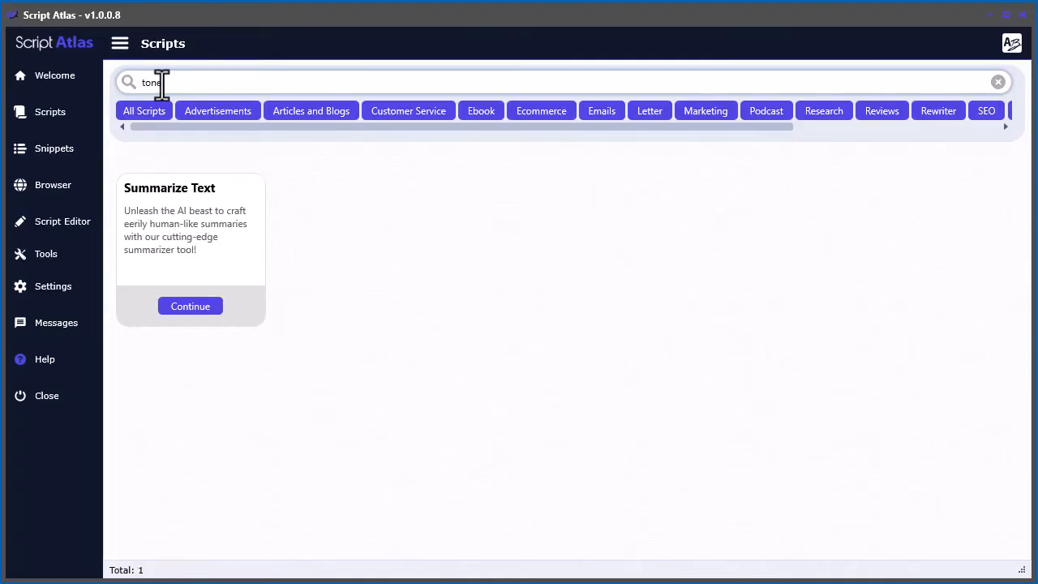
type("quotes")
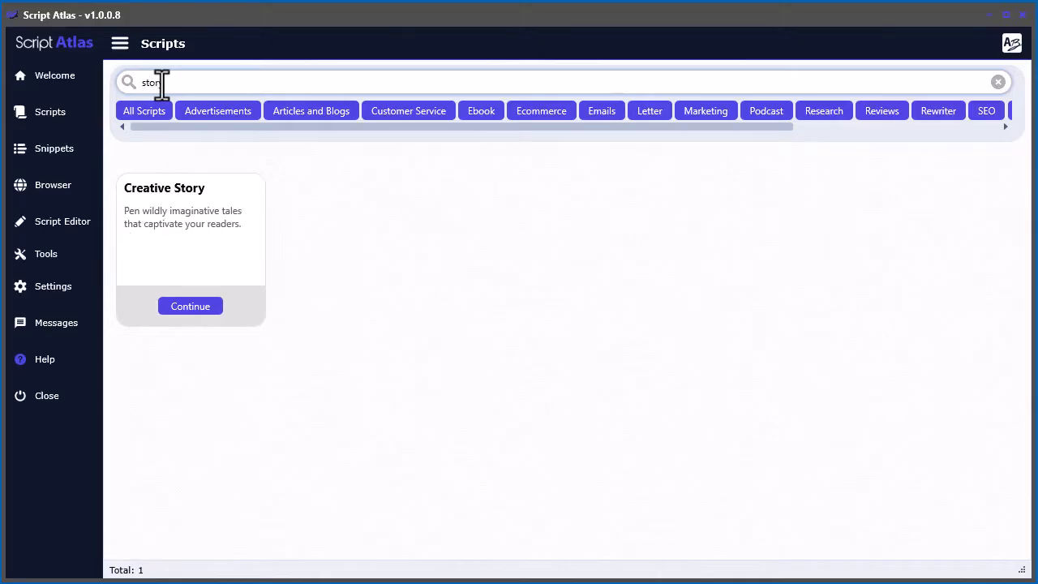
type("song")
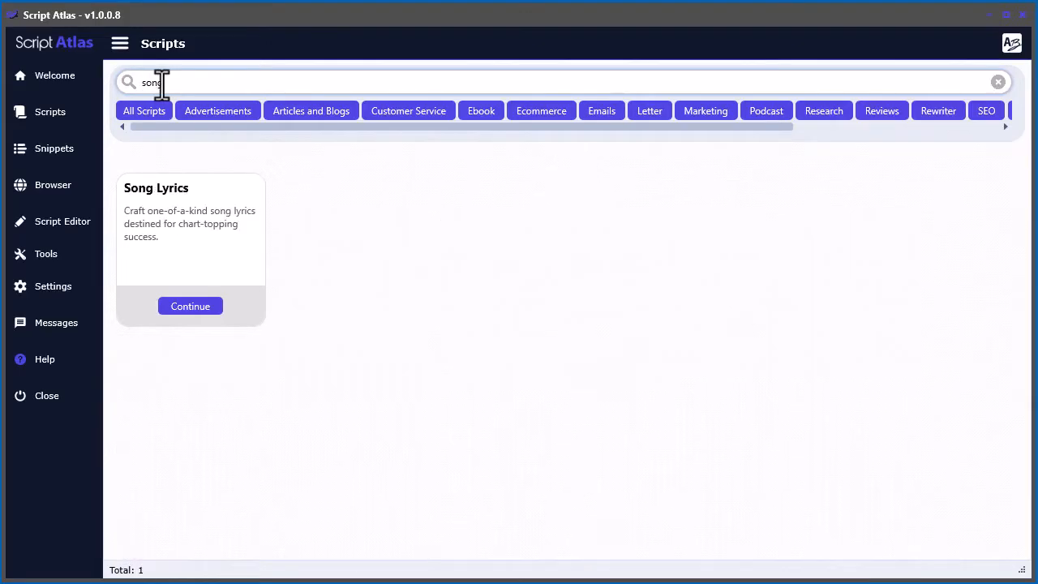
left_click(998, 81)
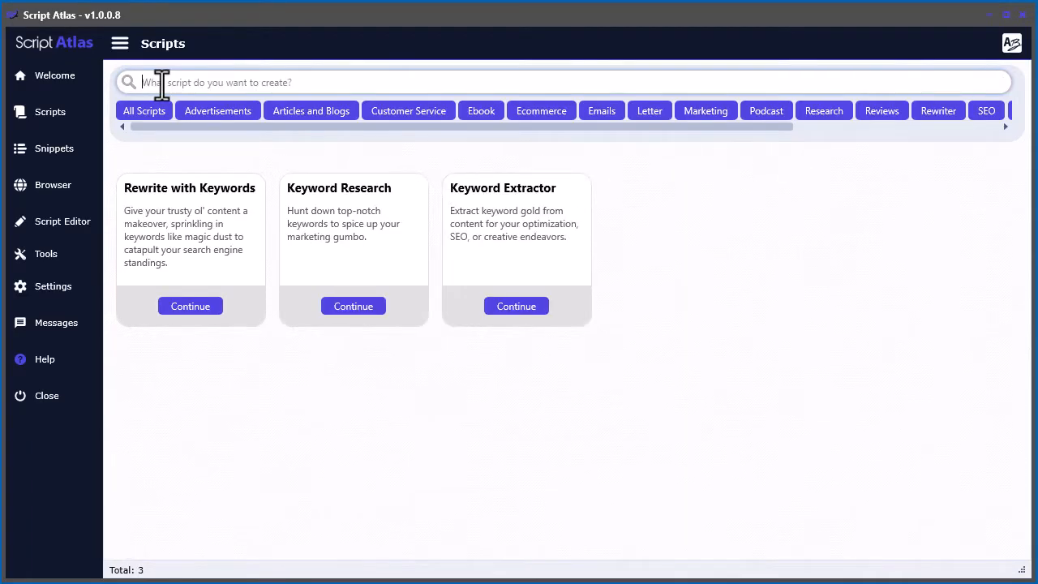
type("tags")
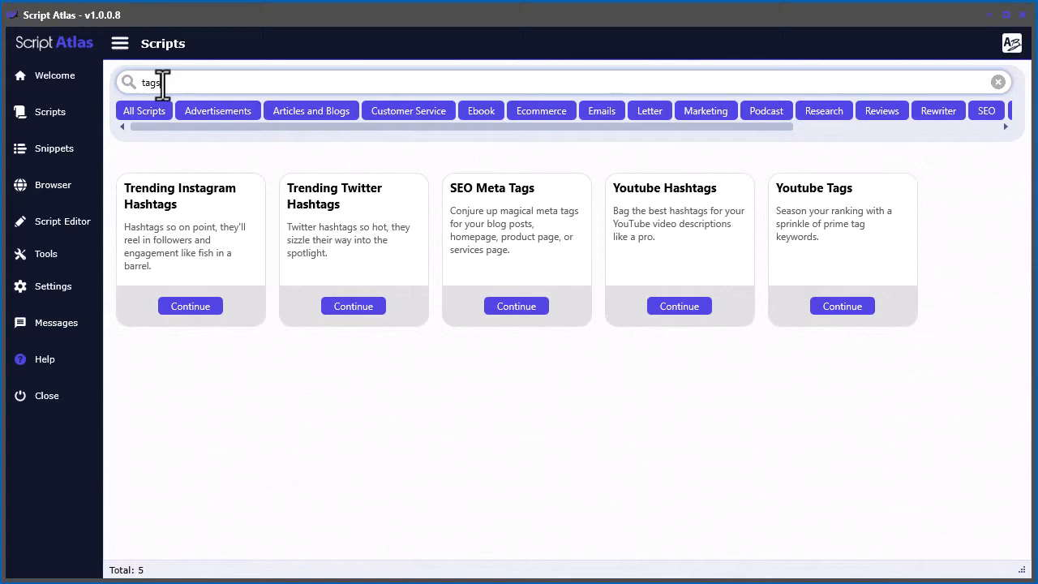
left_click(999, 82)
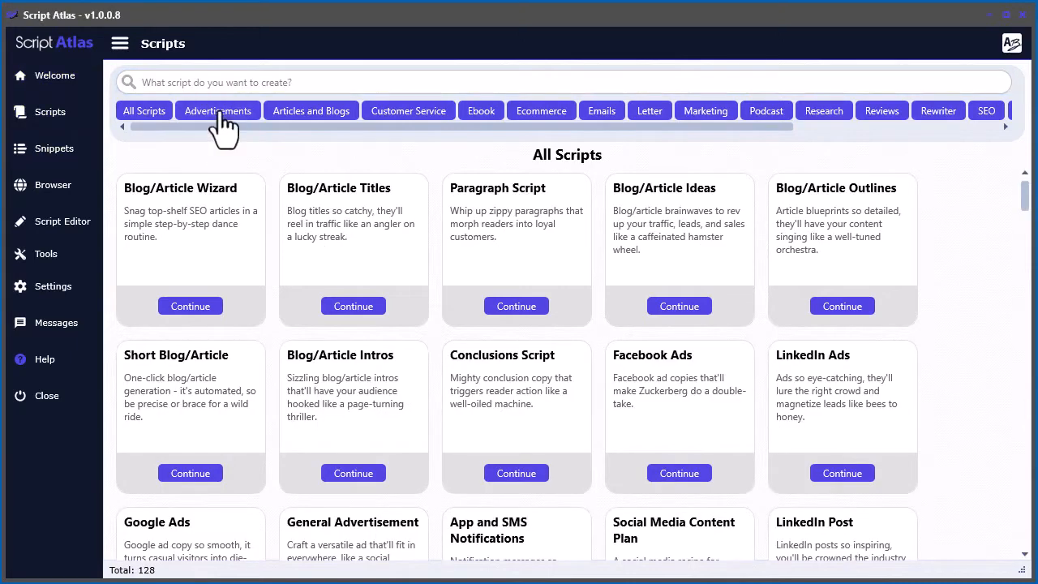
Step: Open the built-in browser's AI bookmarks and load the ChatGPT login page
left_click(54, 184)
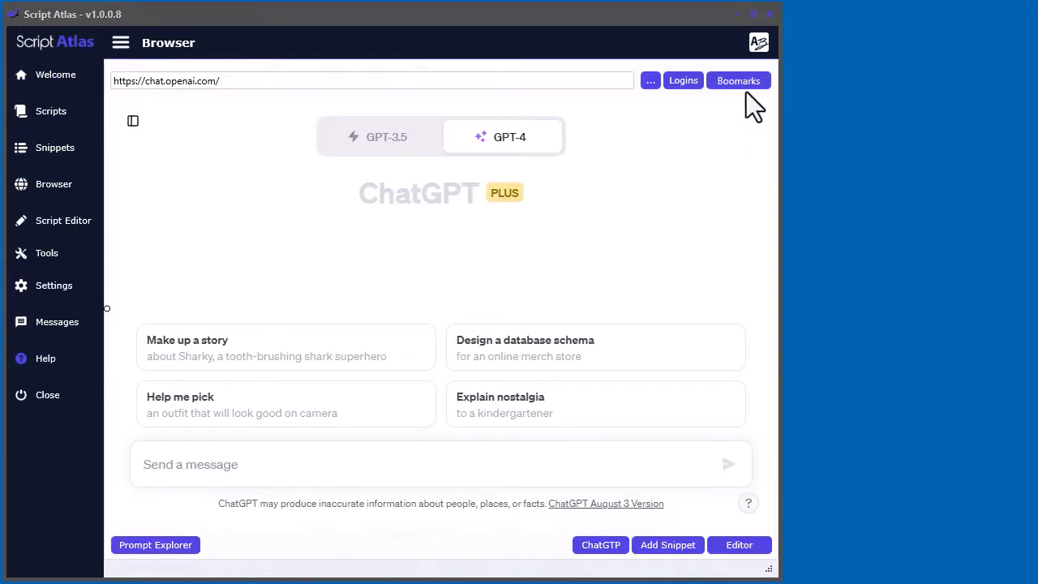
left_click(738, 80)
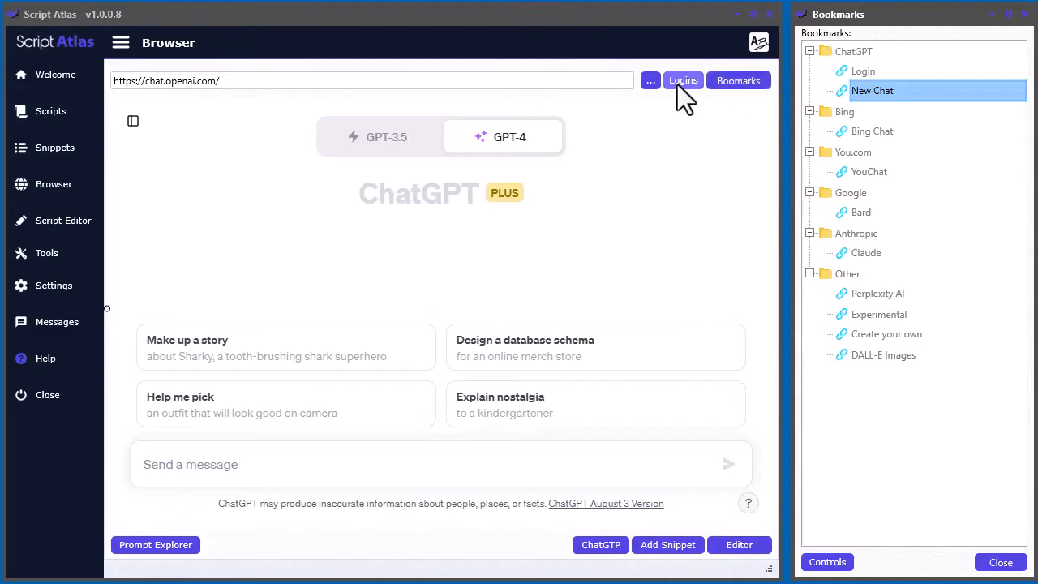
left_click(684, 79)
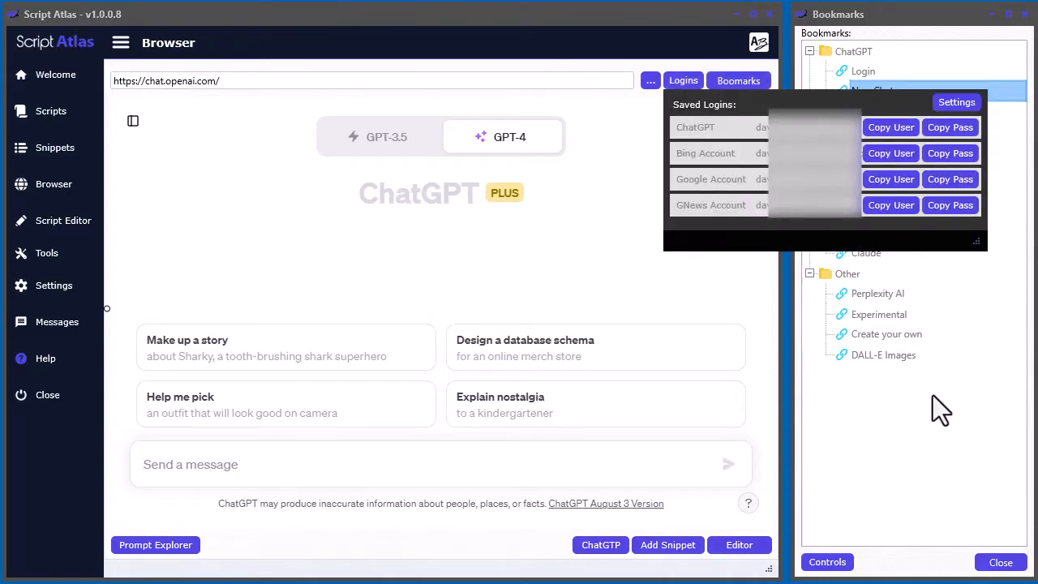
left_click(864, 70)
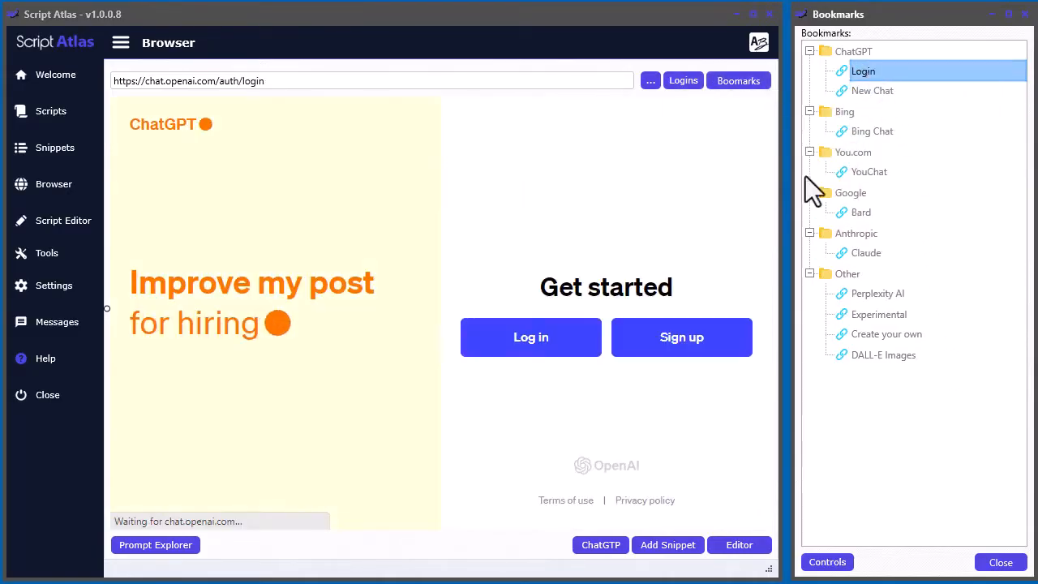
left_click(531, 337)
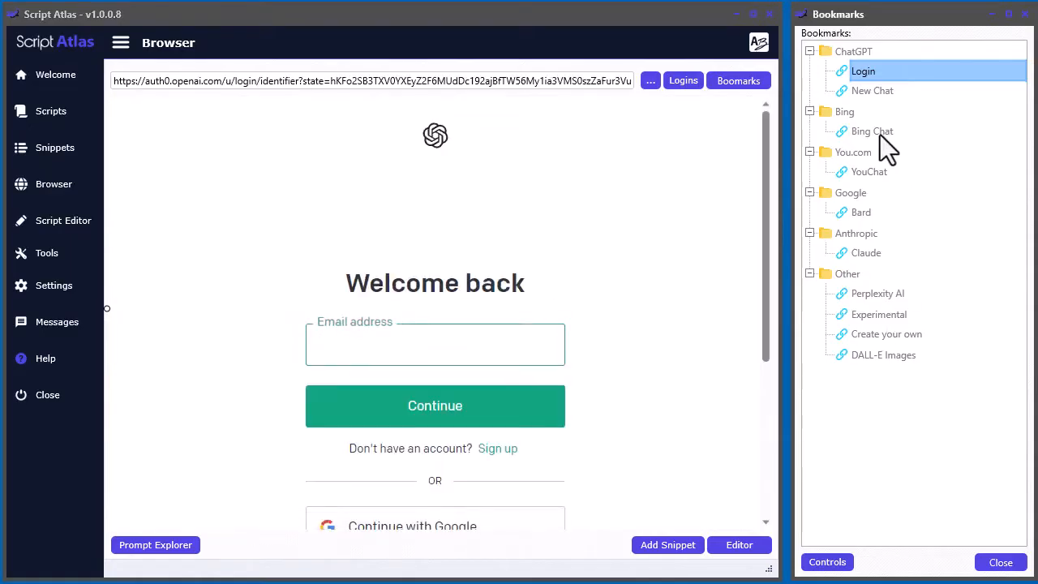
Step: Load Bing Chat, YouChat, Bard and Claude from the bookmarks in turn
left_click(873, 130)
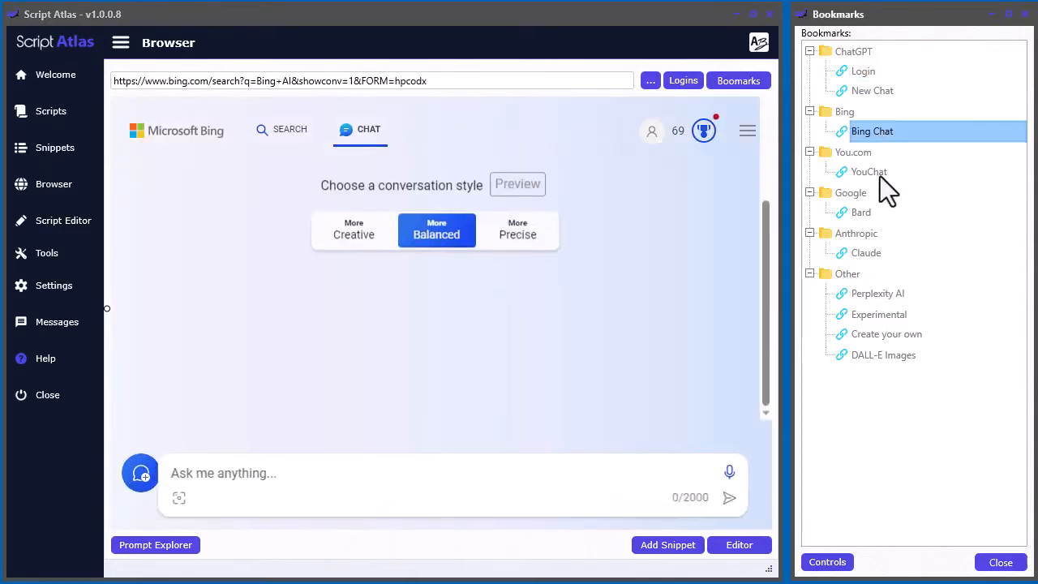
left_click(869, 171)
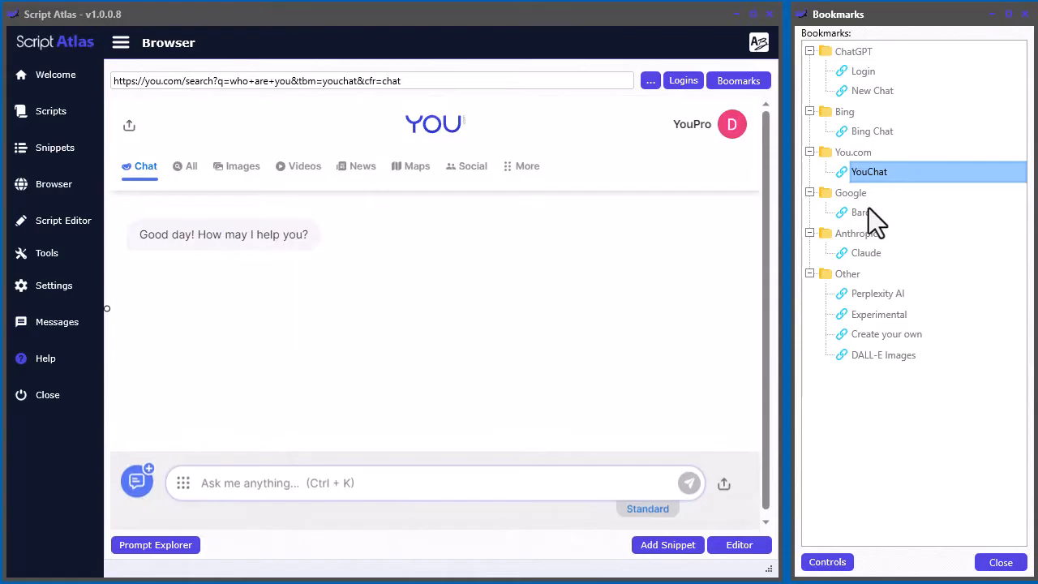
left_click(862, 212)
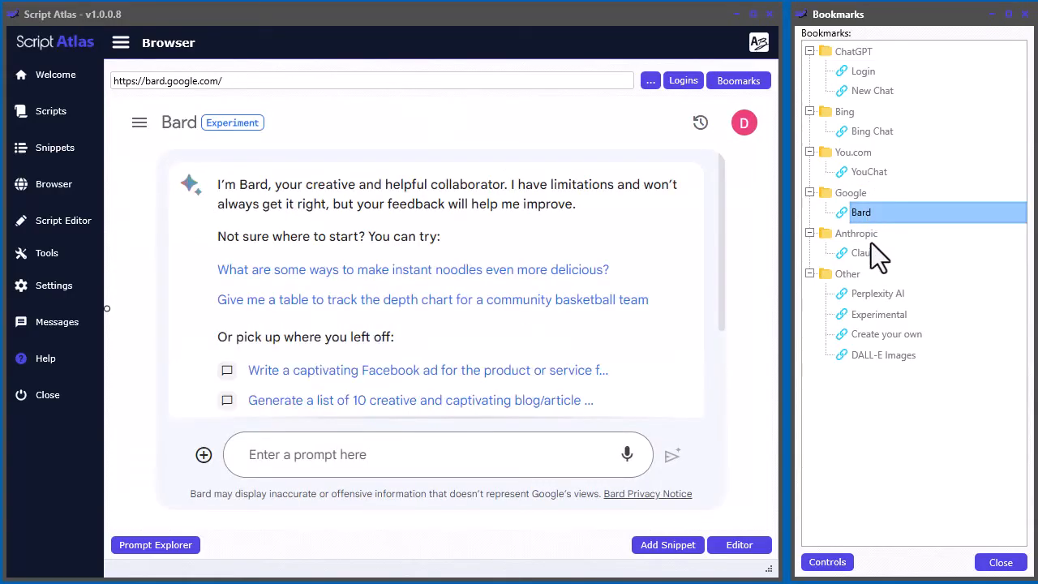
left_click(866, 254)
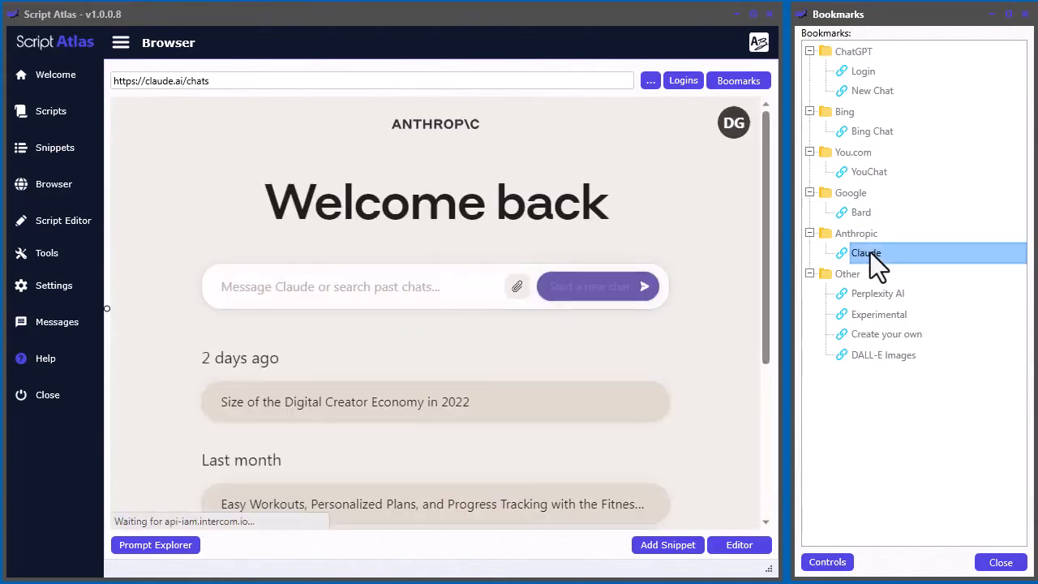
left_click(877, 293)
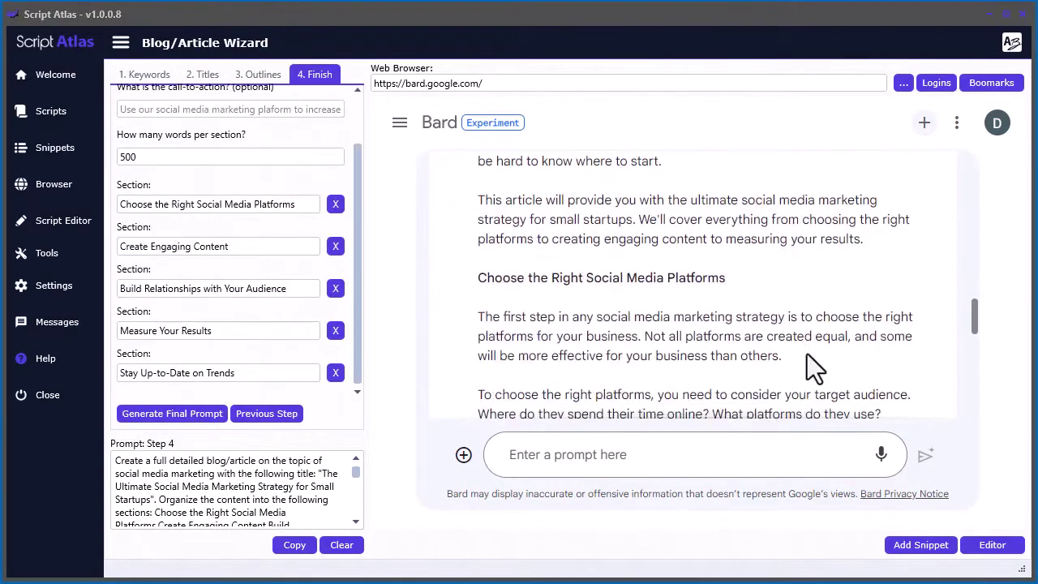
Step: Load Bard's social media marketing article from the wizard into the Script Editor
scroll("down", 3)
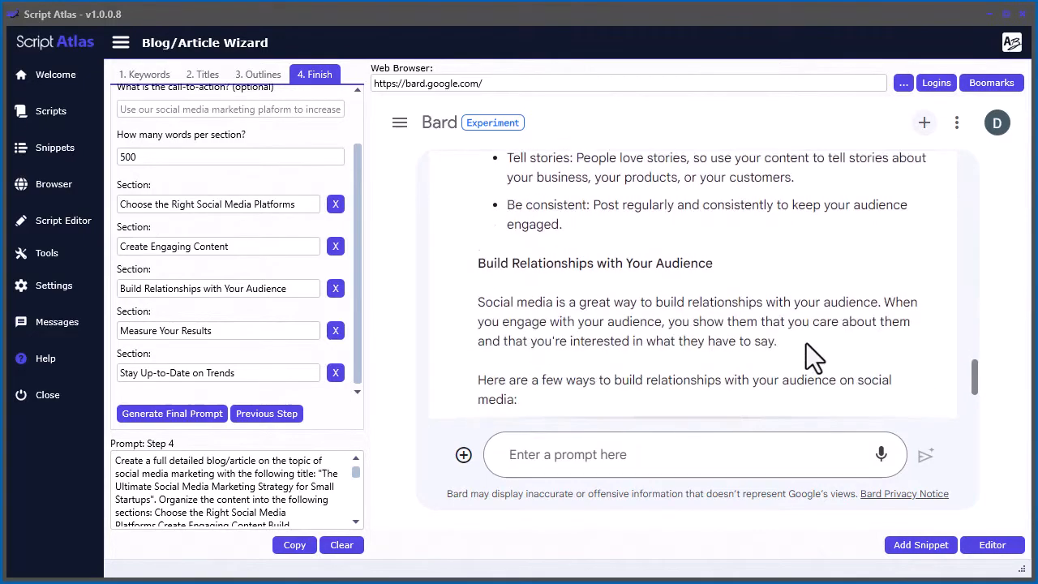
left_click(992, 545)
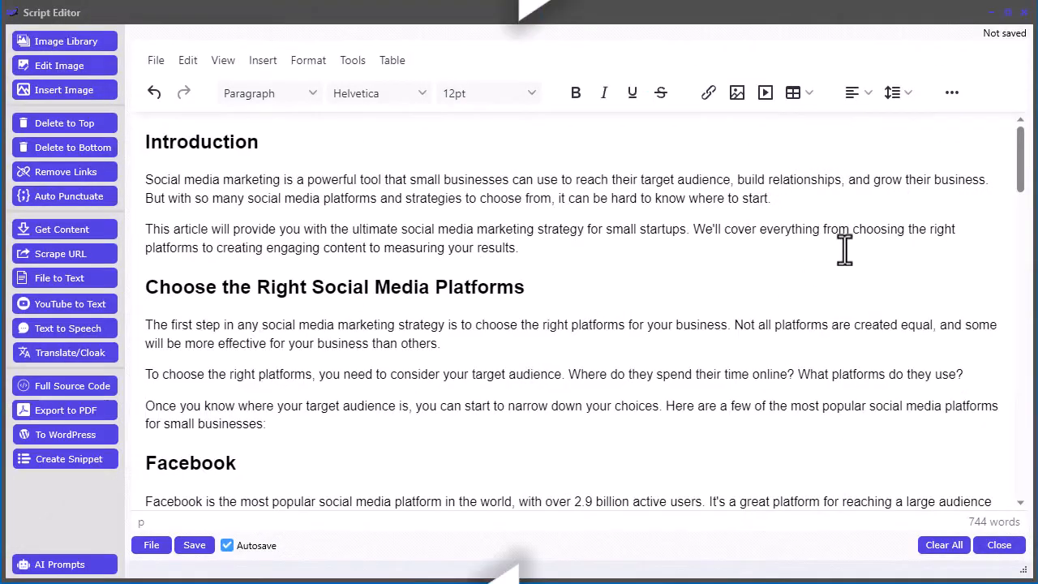
Step: Make Instagram a Heading 2 subheading, then select the Twitter and LinkedIn labels
left_click(951, 92)
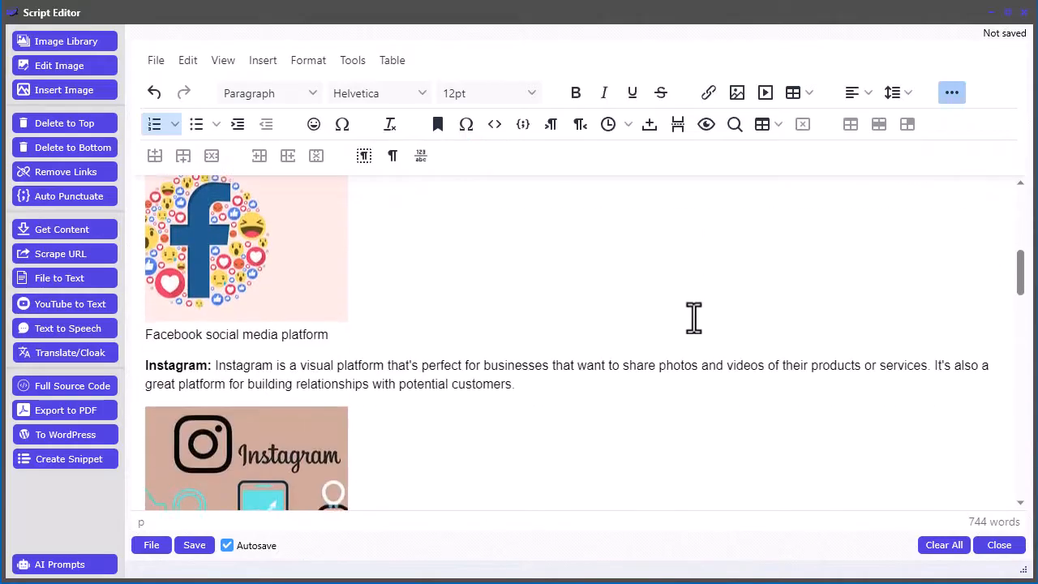
left_click(211, 360)
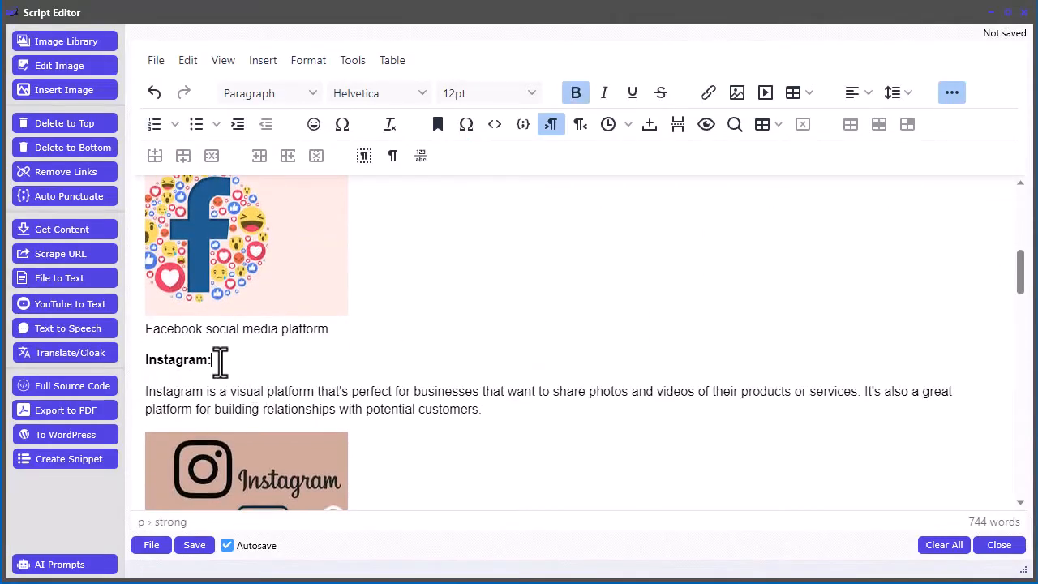
left_click(270, 92)
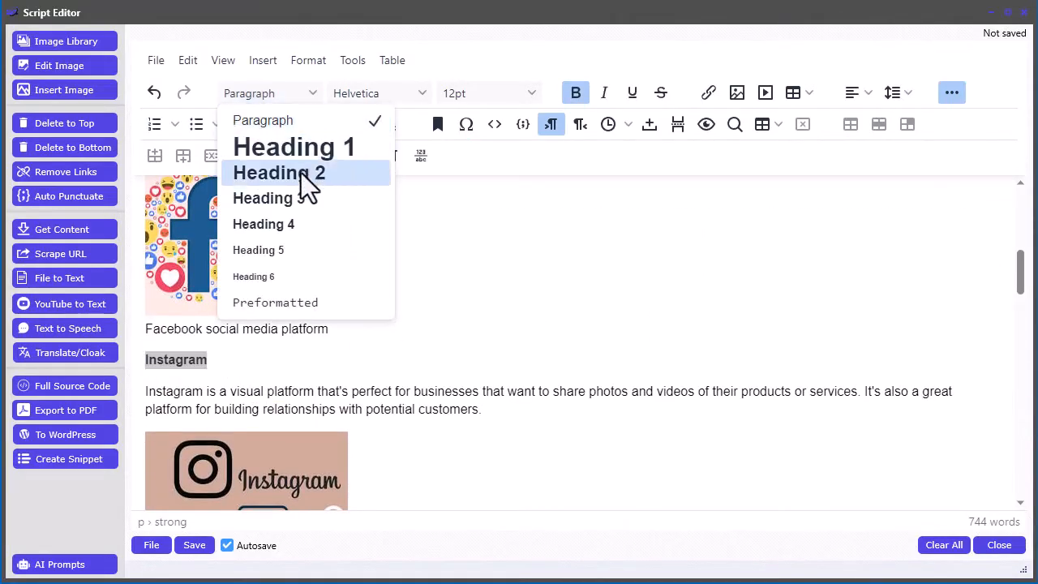
left_click(279, 173)
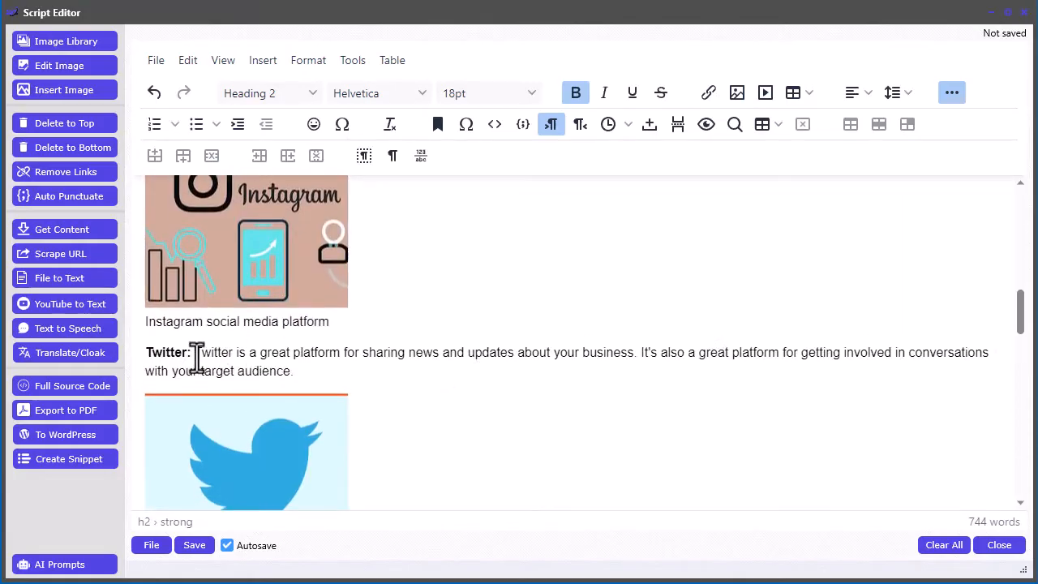
double_click(166, 352)
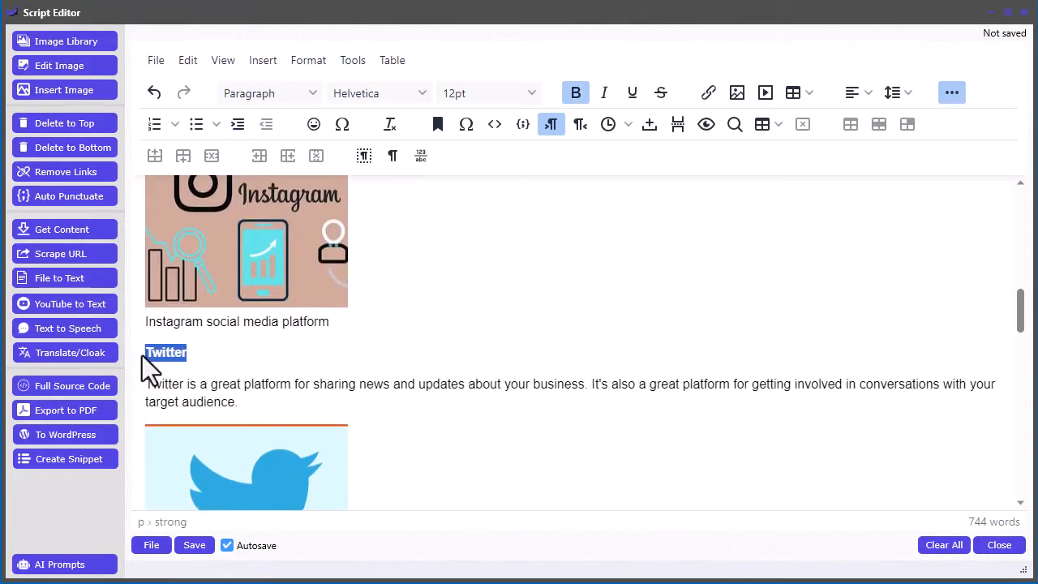
scroll("down", 3)
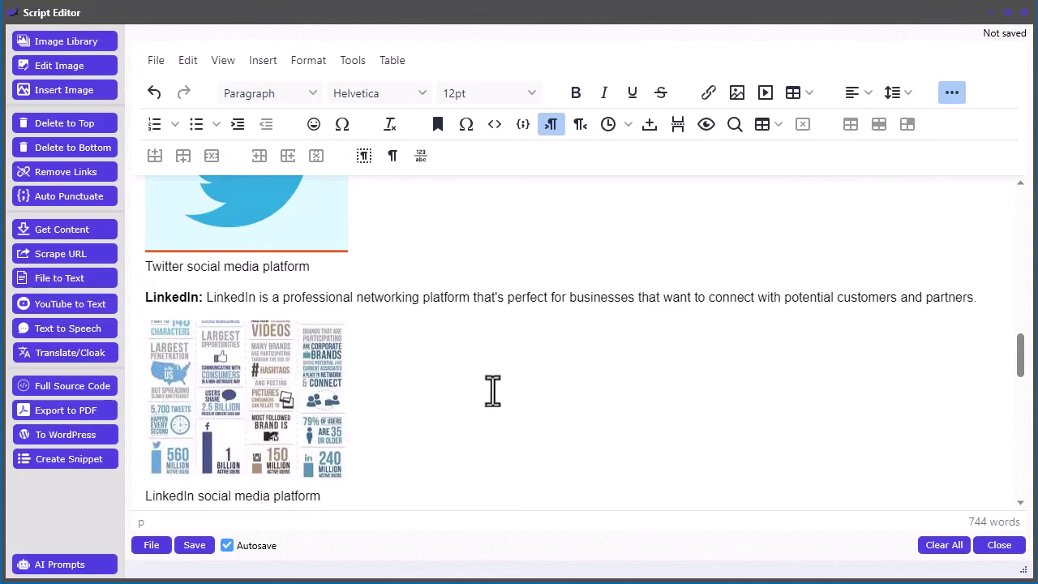
double_click(172, 294)
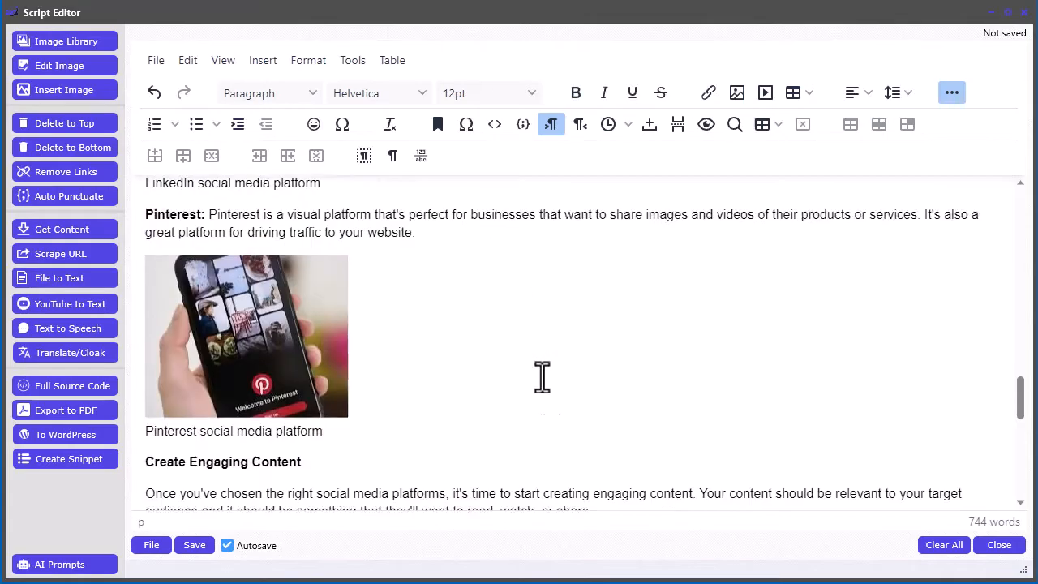
scroll("up", 3)
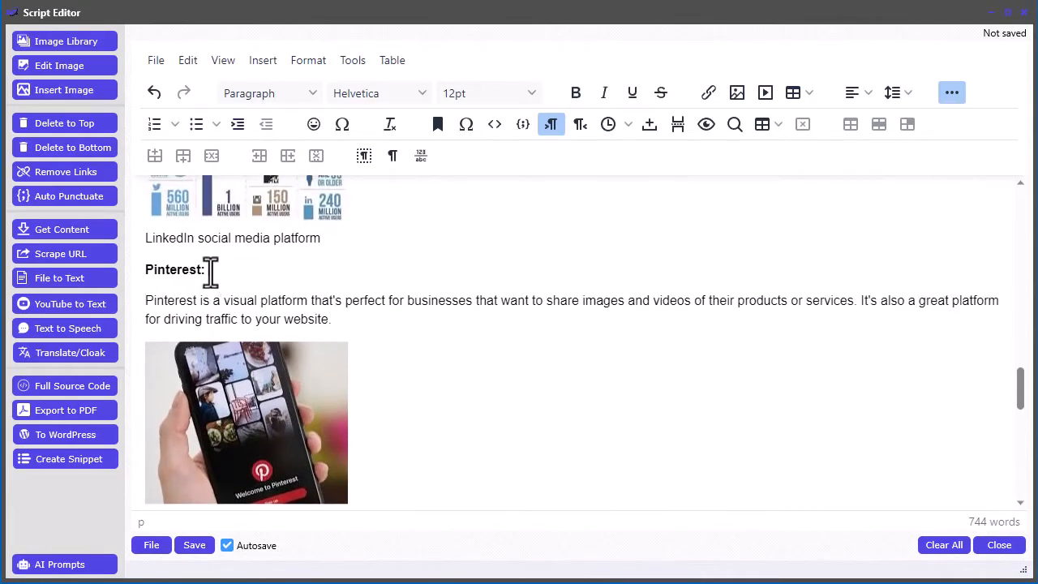
Step: Publish the article to the WordPress blog, view the post, and export to PDF
left_click(65, 434)
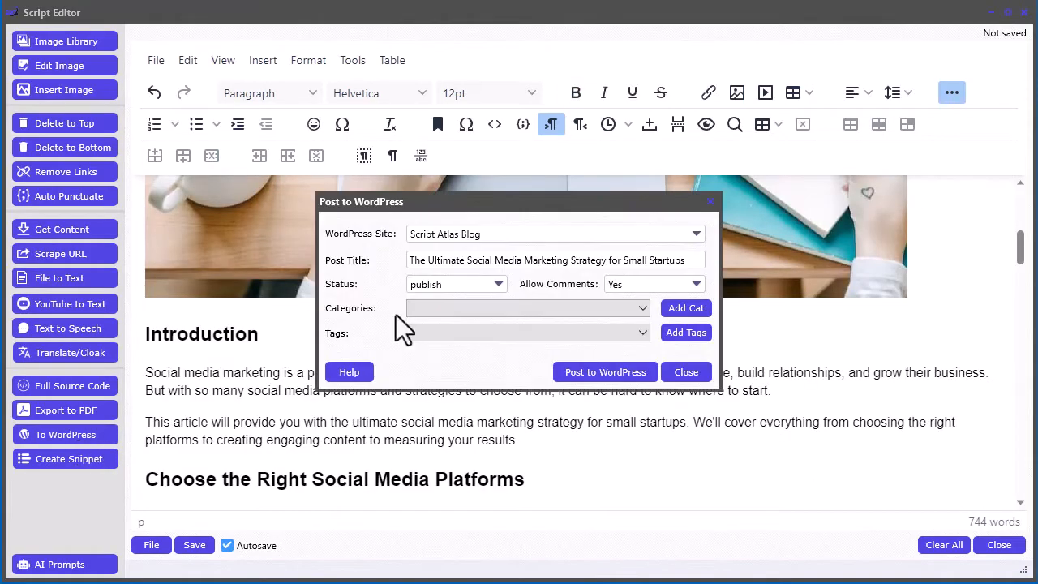
left_click(604, 372)
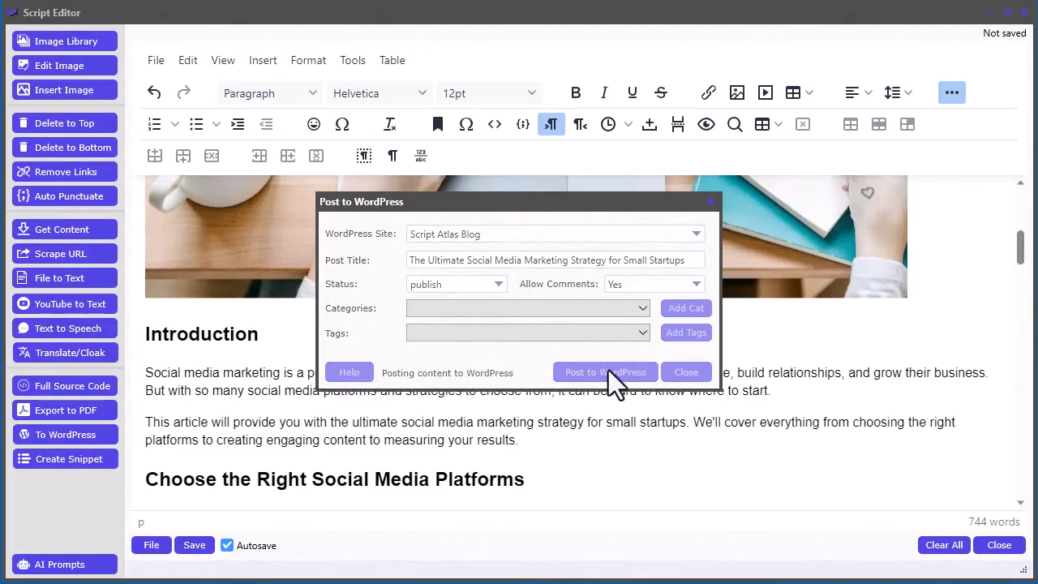
left_click(605, 371)
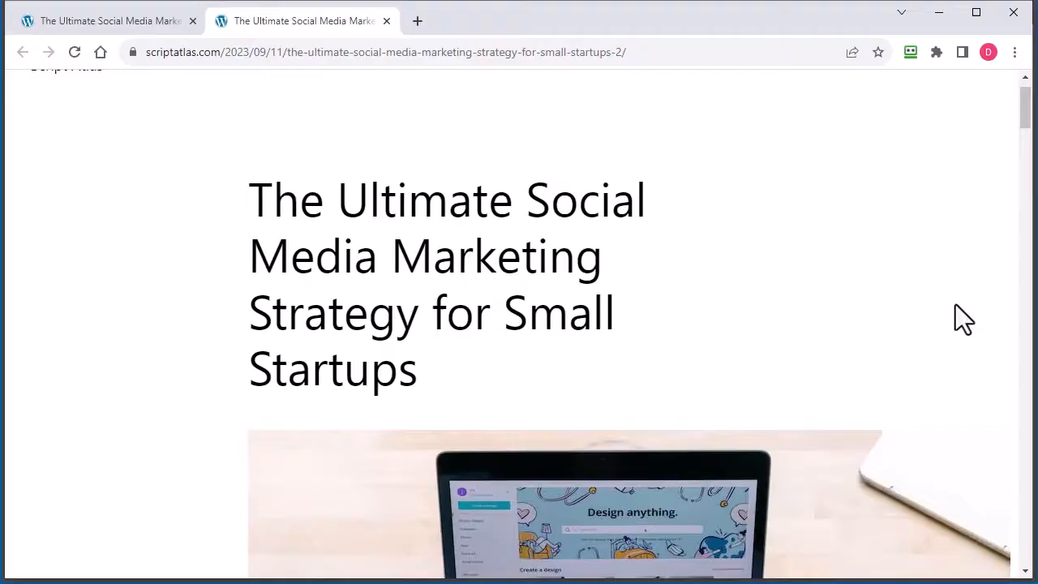
scroll("down", 3)
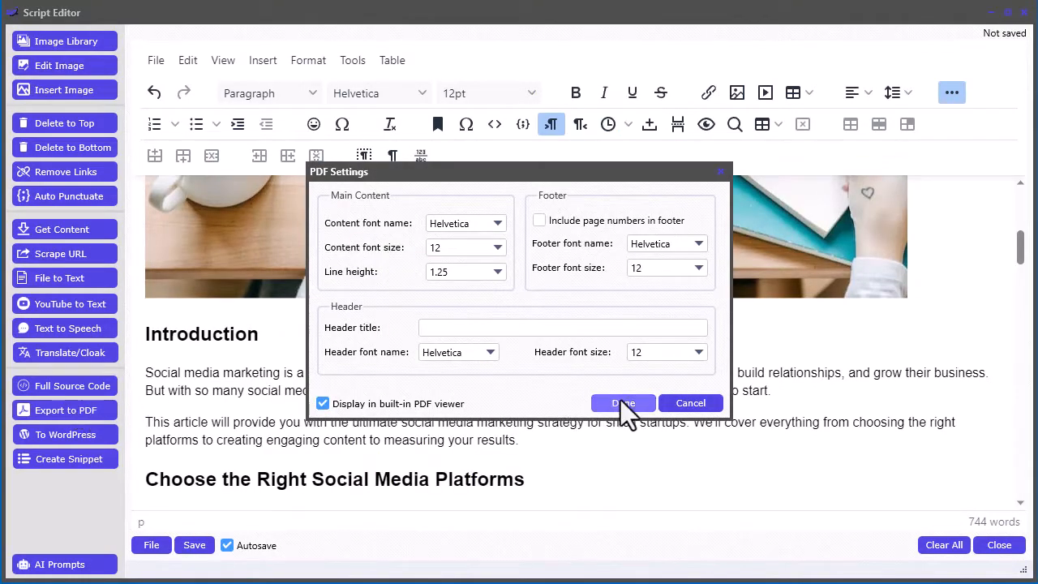
left_click(623, 403)
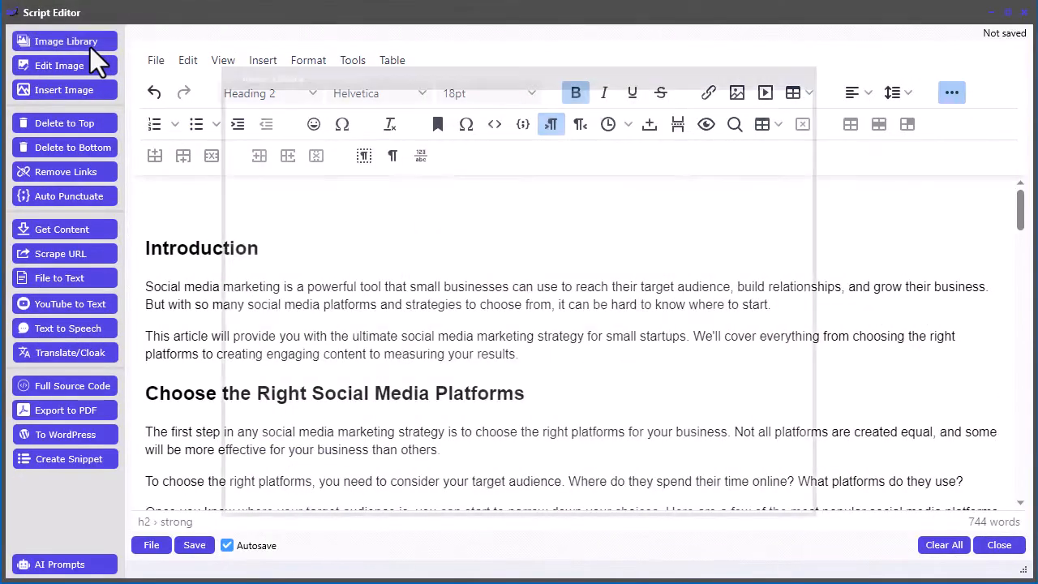
Step: Insert a Pexels 'social media' photo at the top and select the introduction paragraphs
left_click(65, 41)
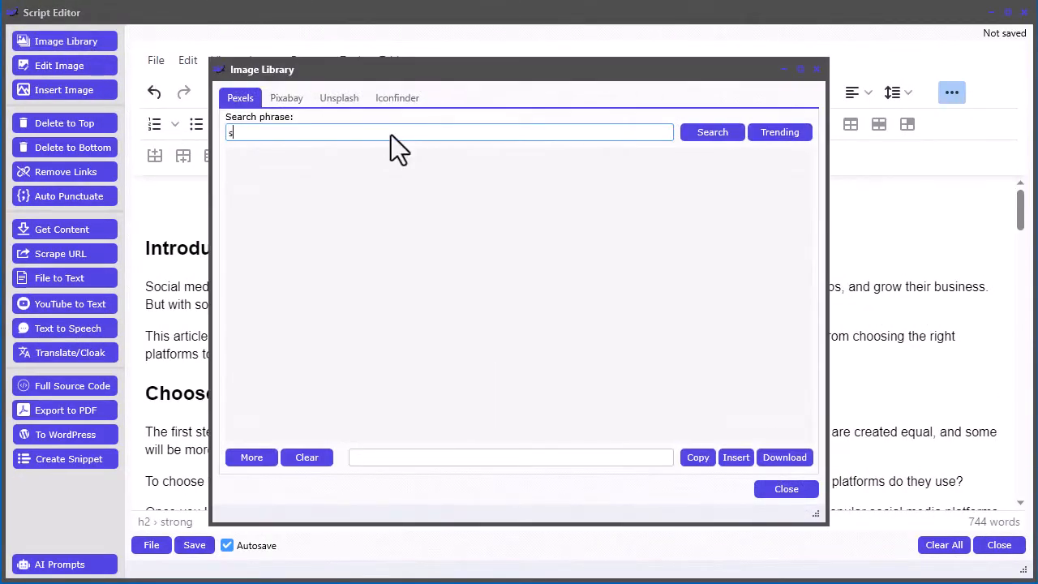
type("social media")
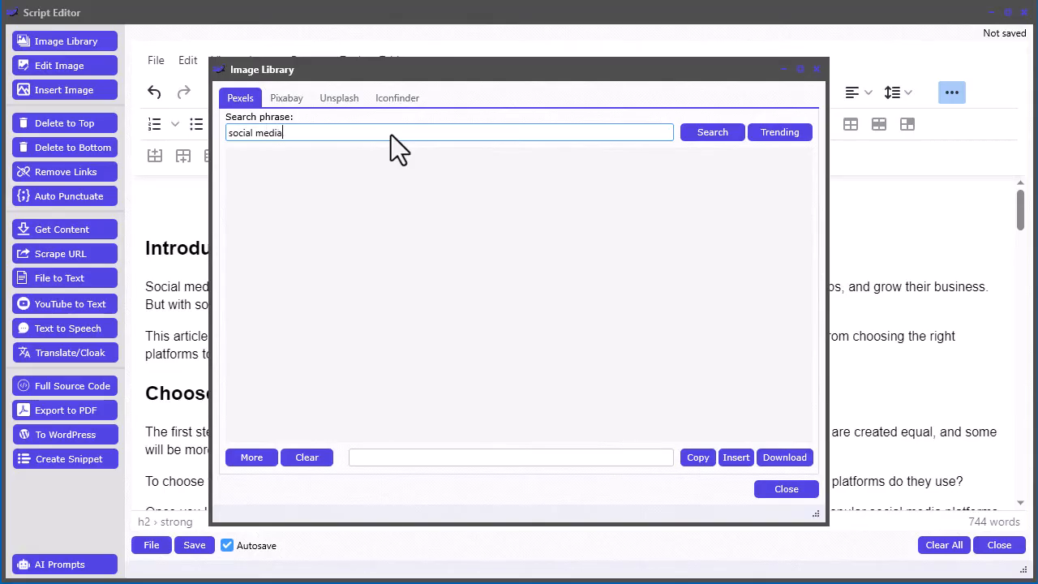
left_click(712, 131)
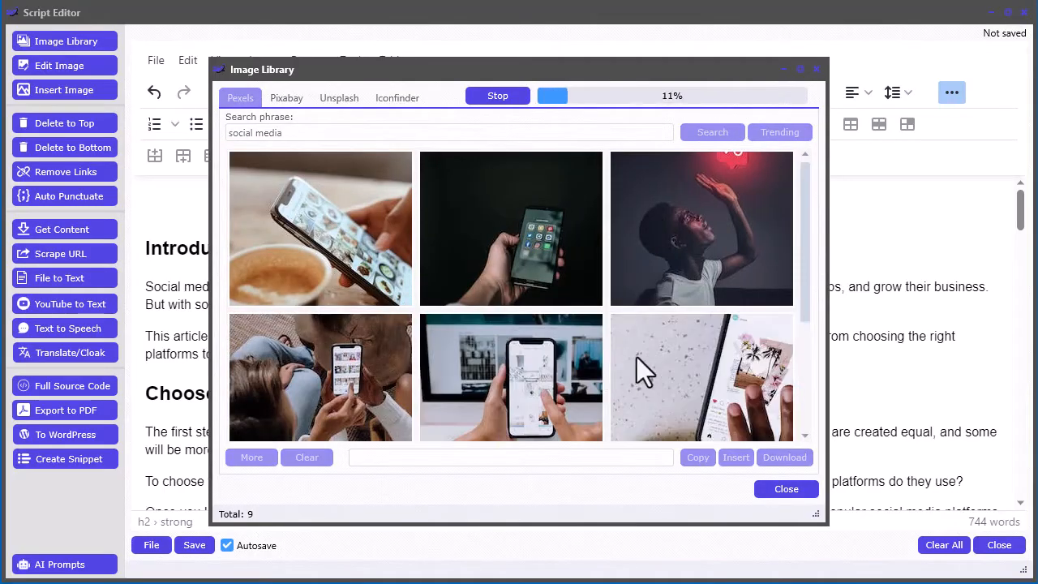
left_click(785, 489)
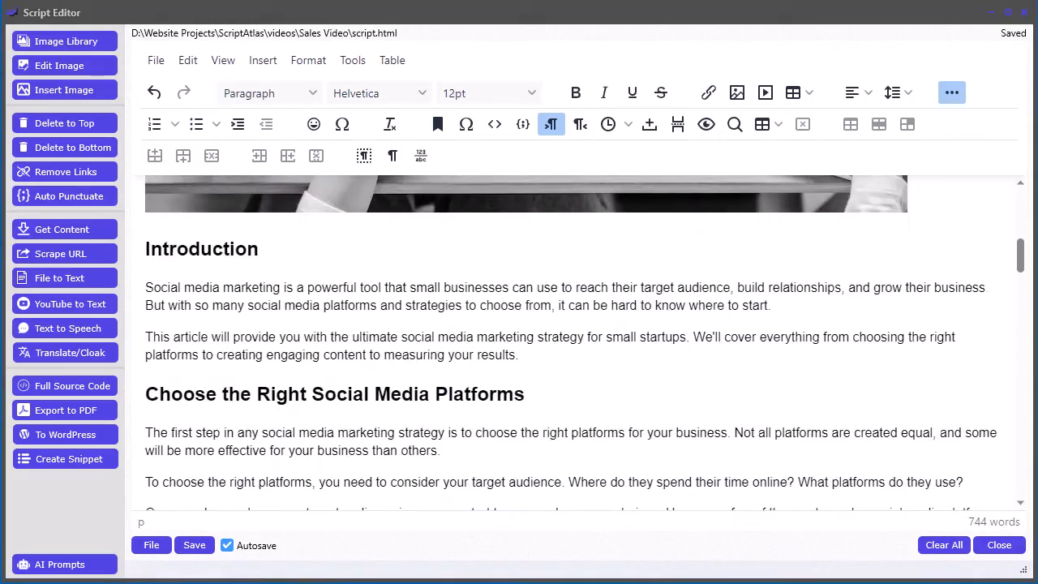
left_click_drag(146, 288, 517, 355)
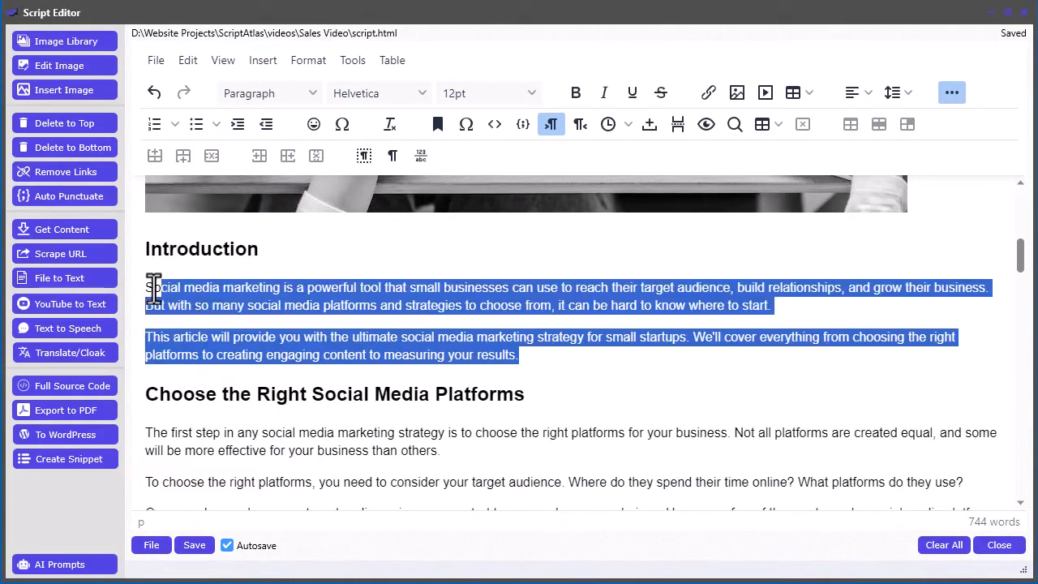
mouse_move(65, 328)
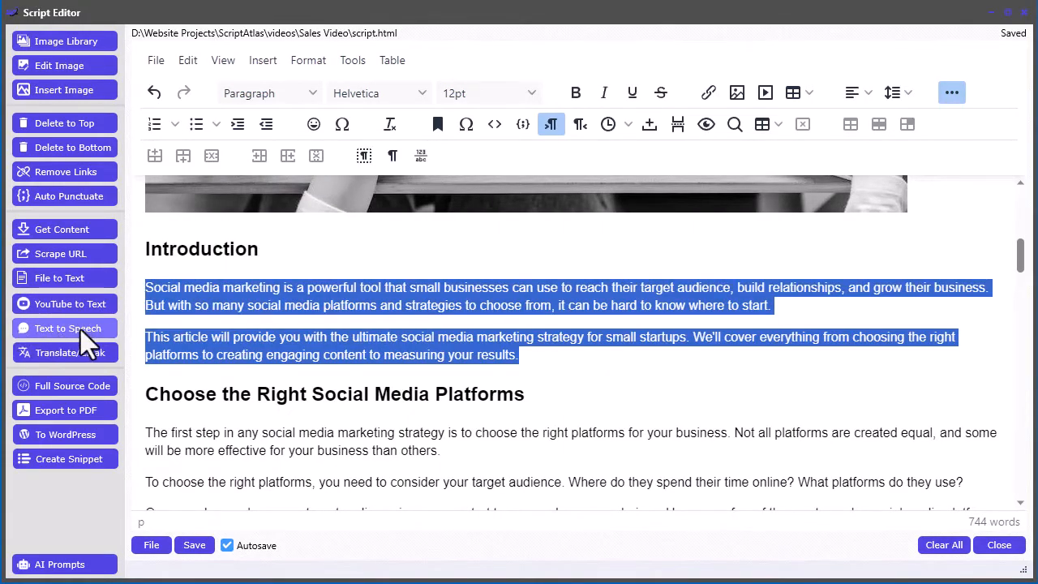
Step: Send the introduction to Text to Speech, apply the Harry profile, and create audio
left_click(64, 328)
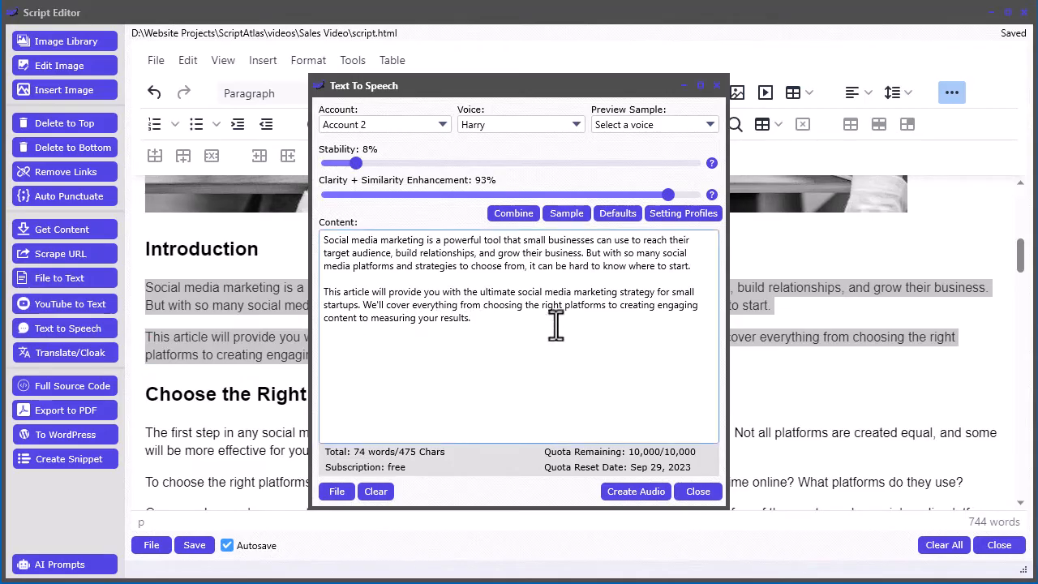
left_click(384, 124)
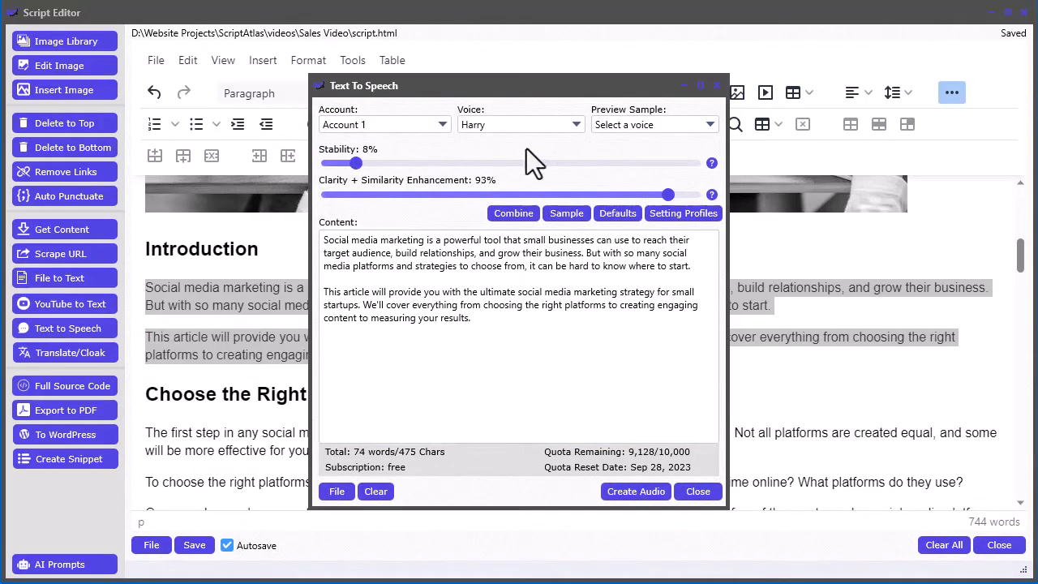
left_click(519, 124)
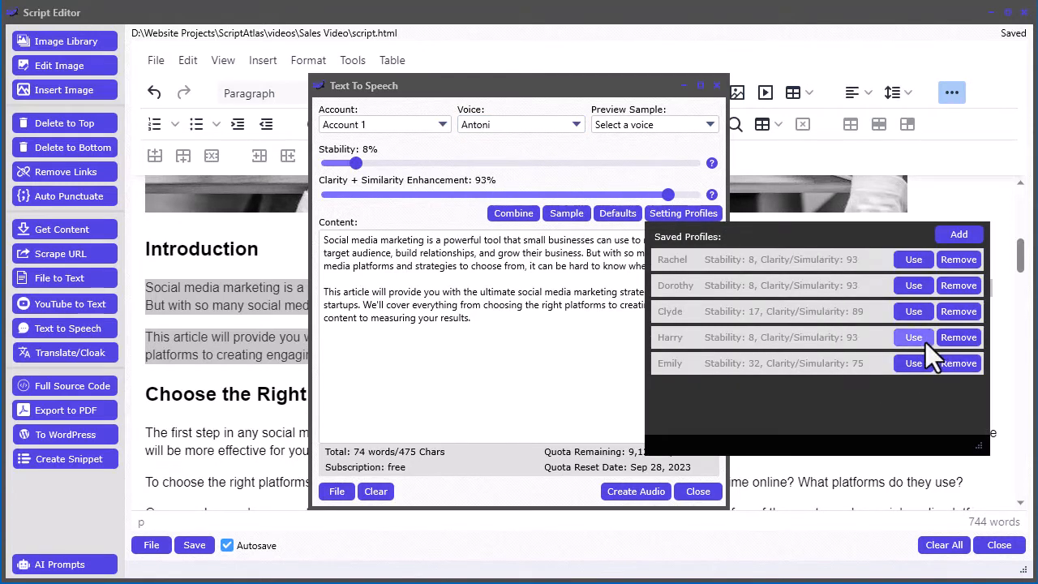
left_click(913, 336)
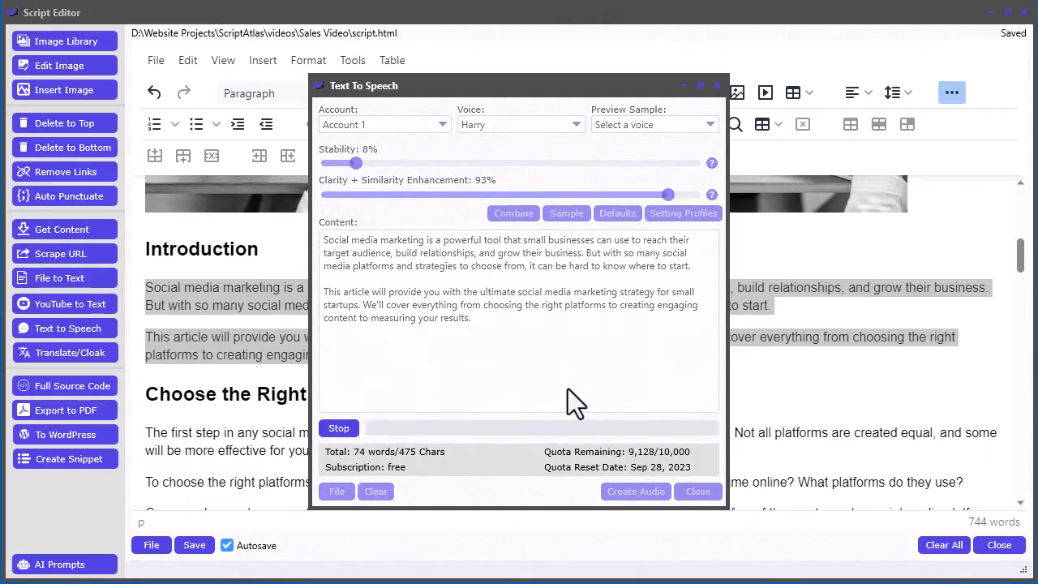
left_click(636, 491)
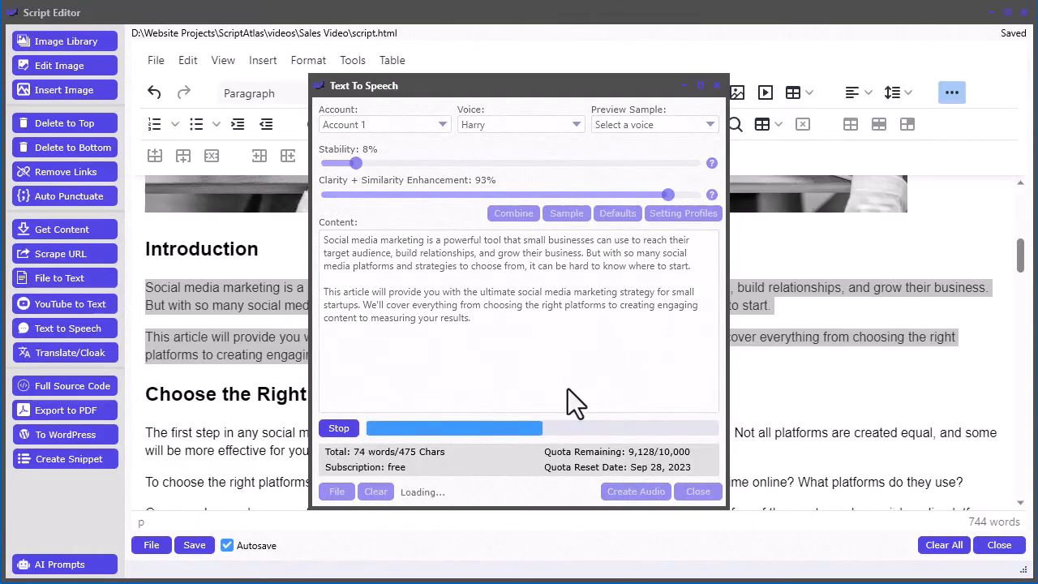